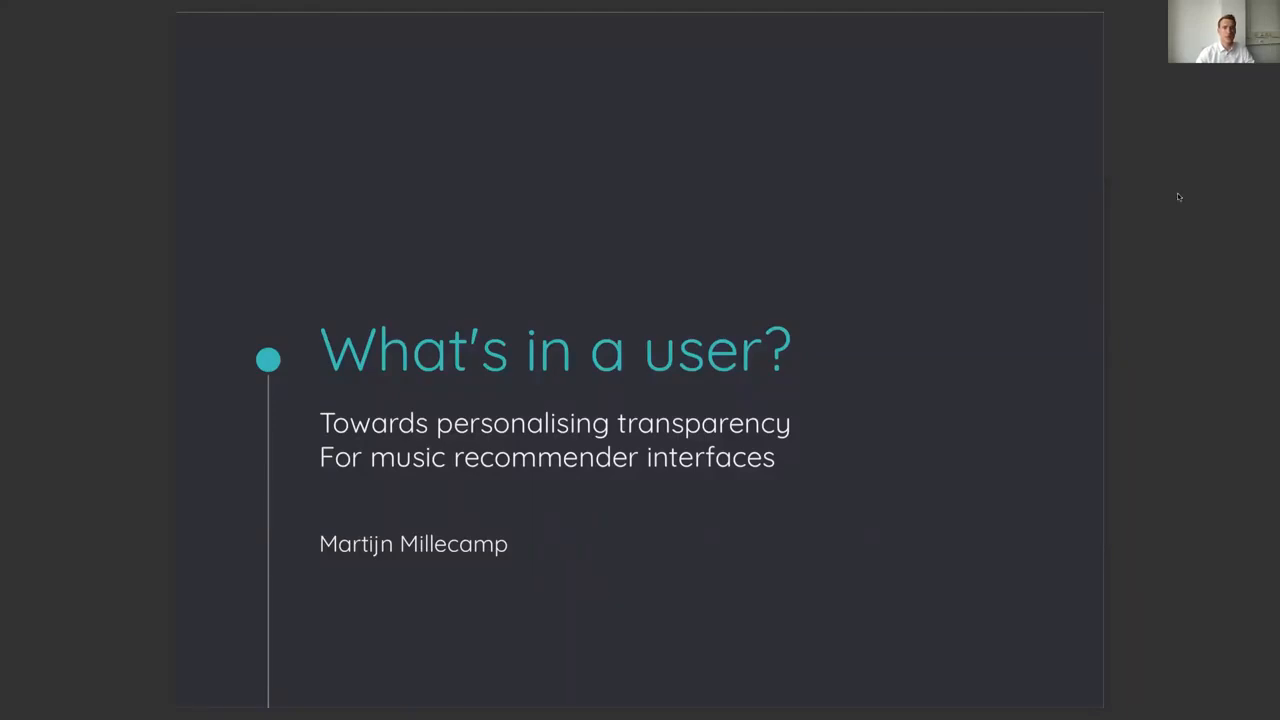
{"action": "key", "text": "Right"}
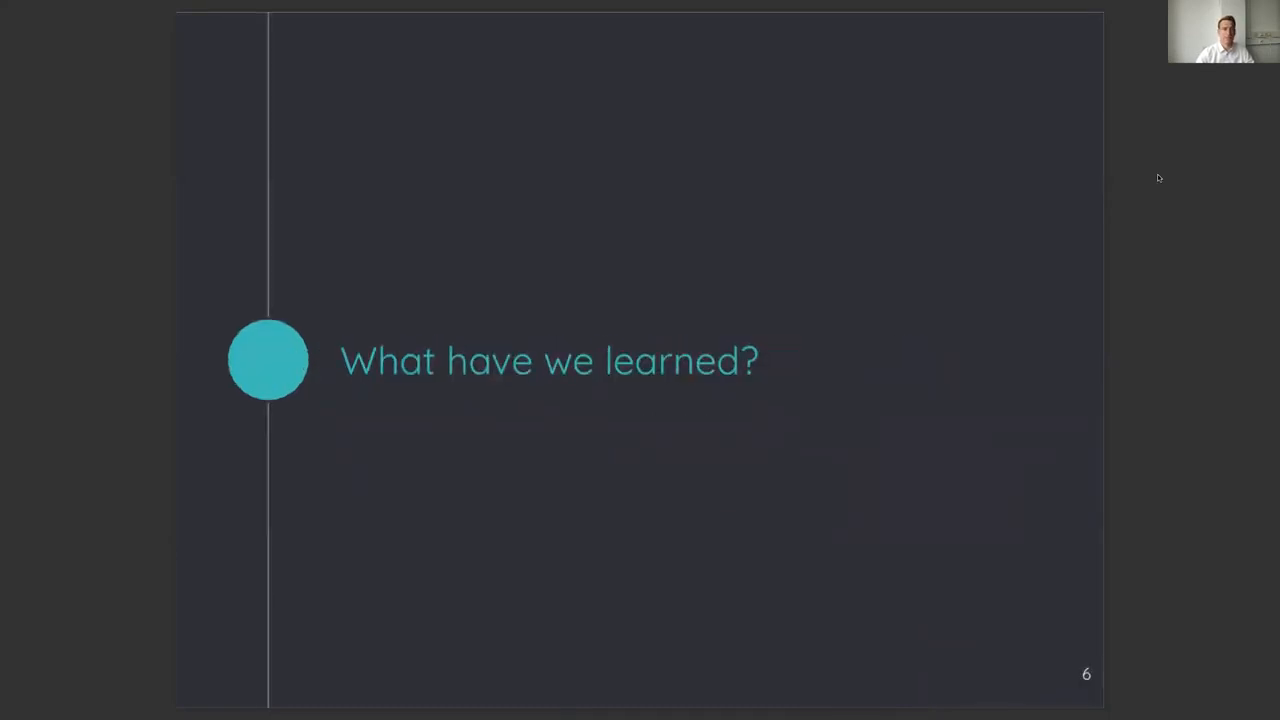
{"action": "key", "text": "right"}
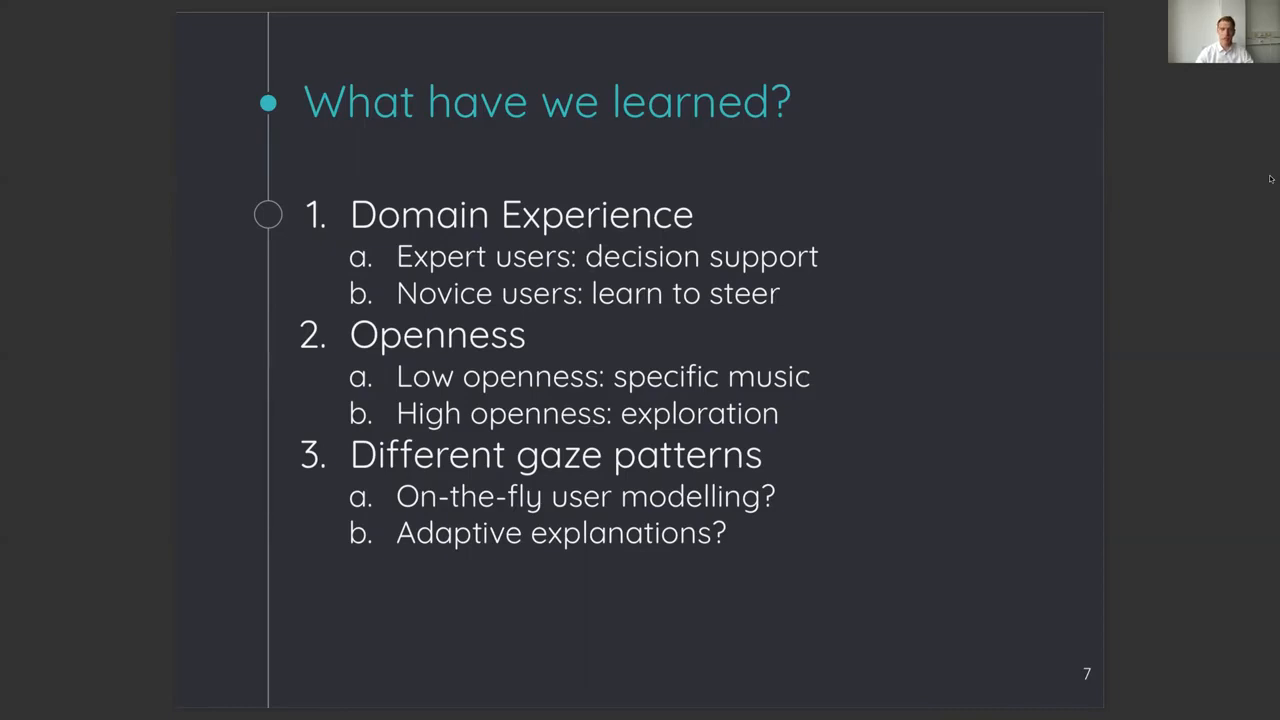
{"action": "key", "text": "right"}
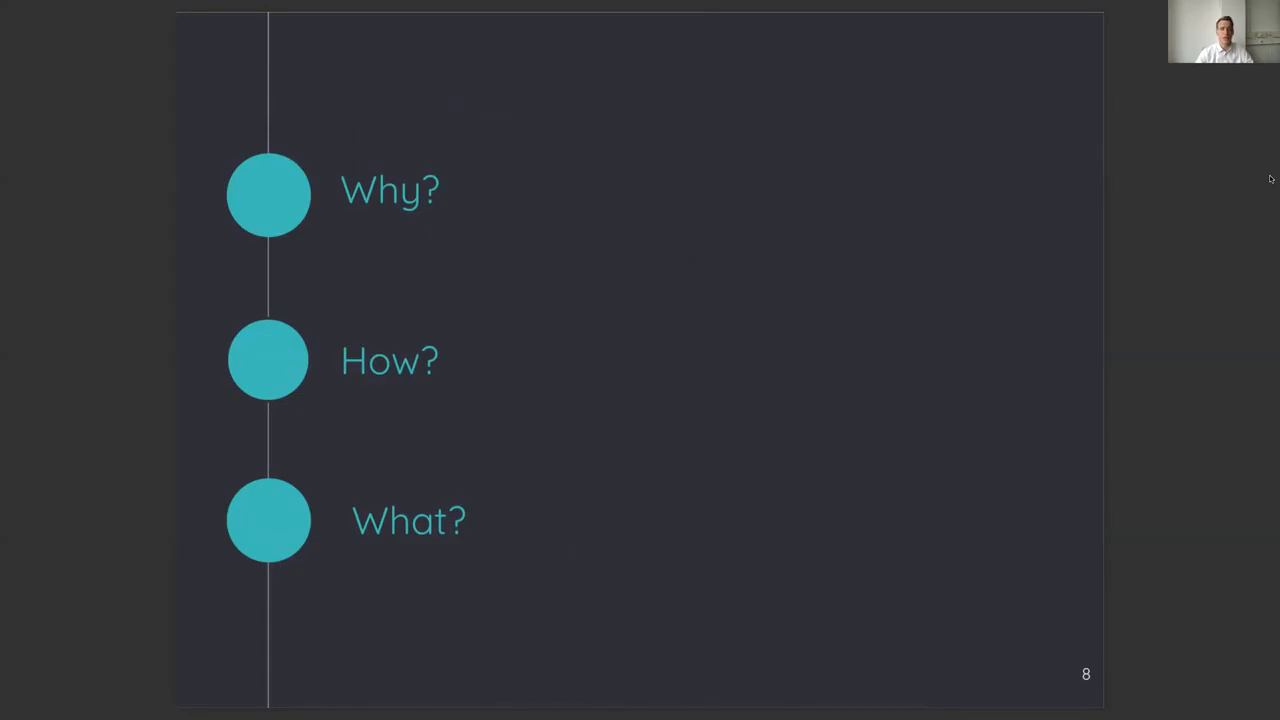
{"action": "key", "text": "Right"}
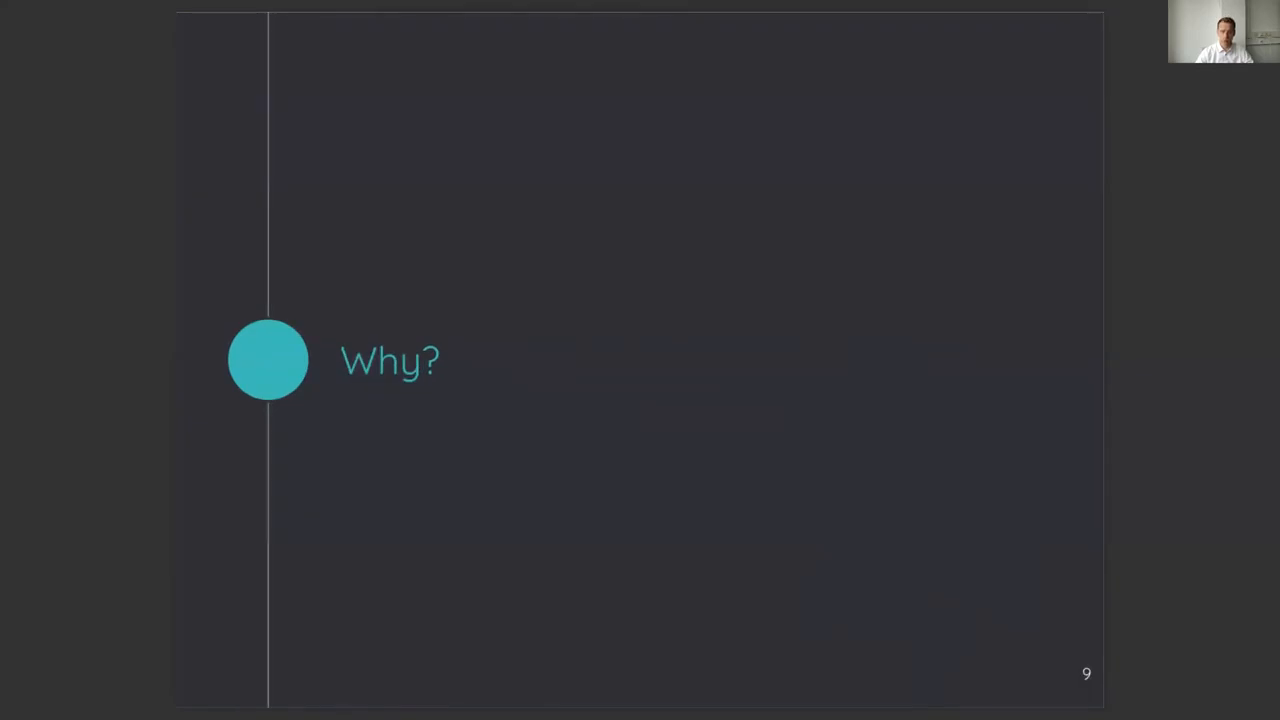
{"action": "key", "text": "Right"}
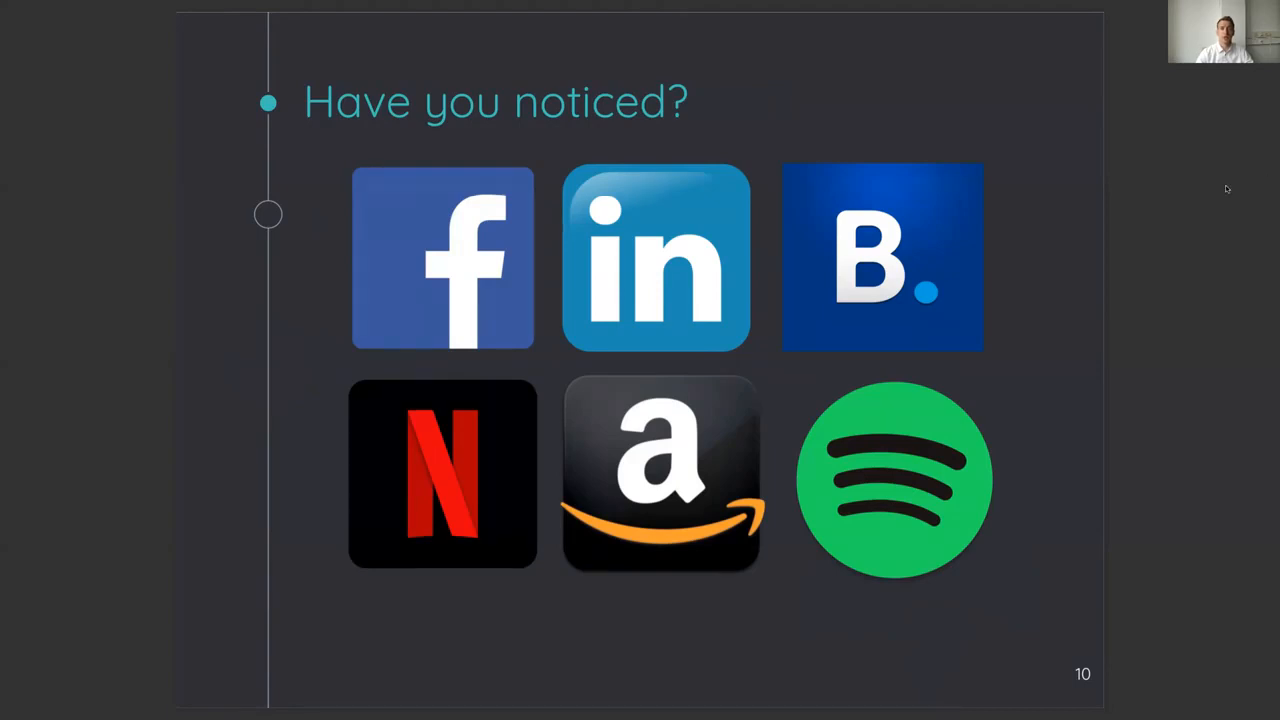
{"action": "key", "text": "Right"}
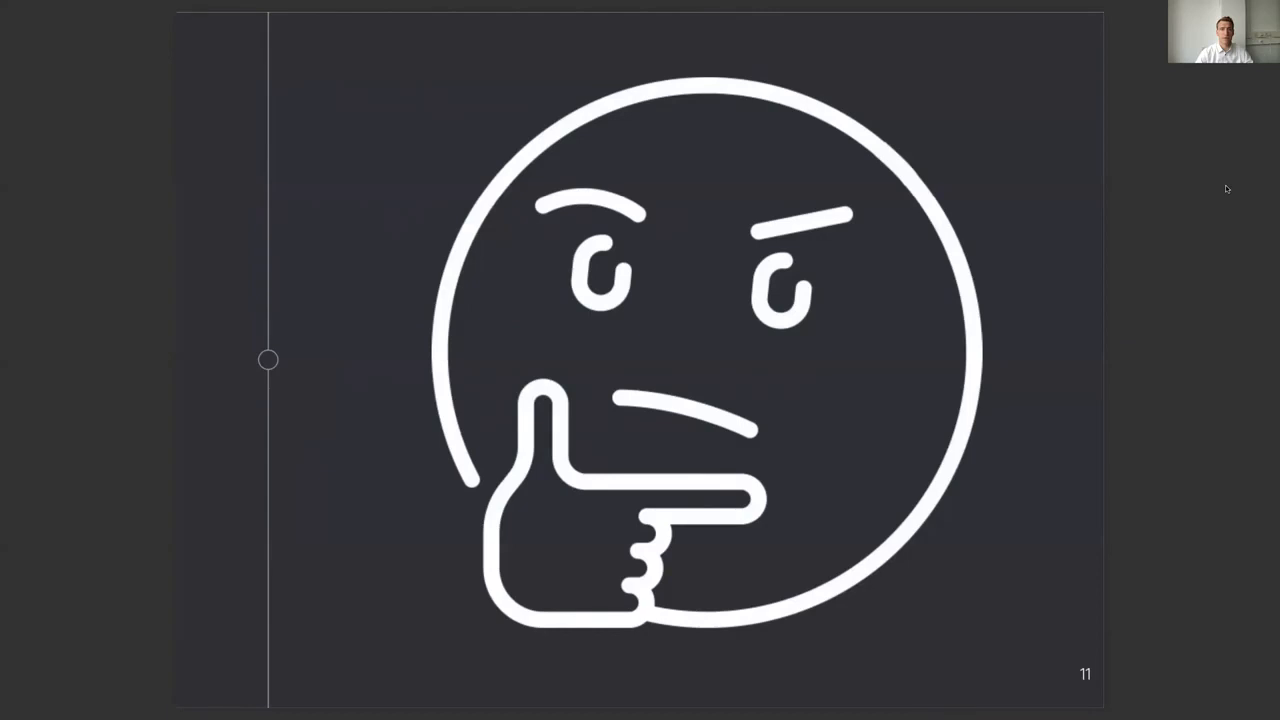
{"action": "key", "text": "Right"}
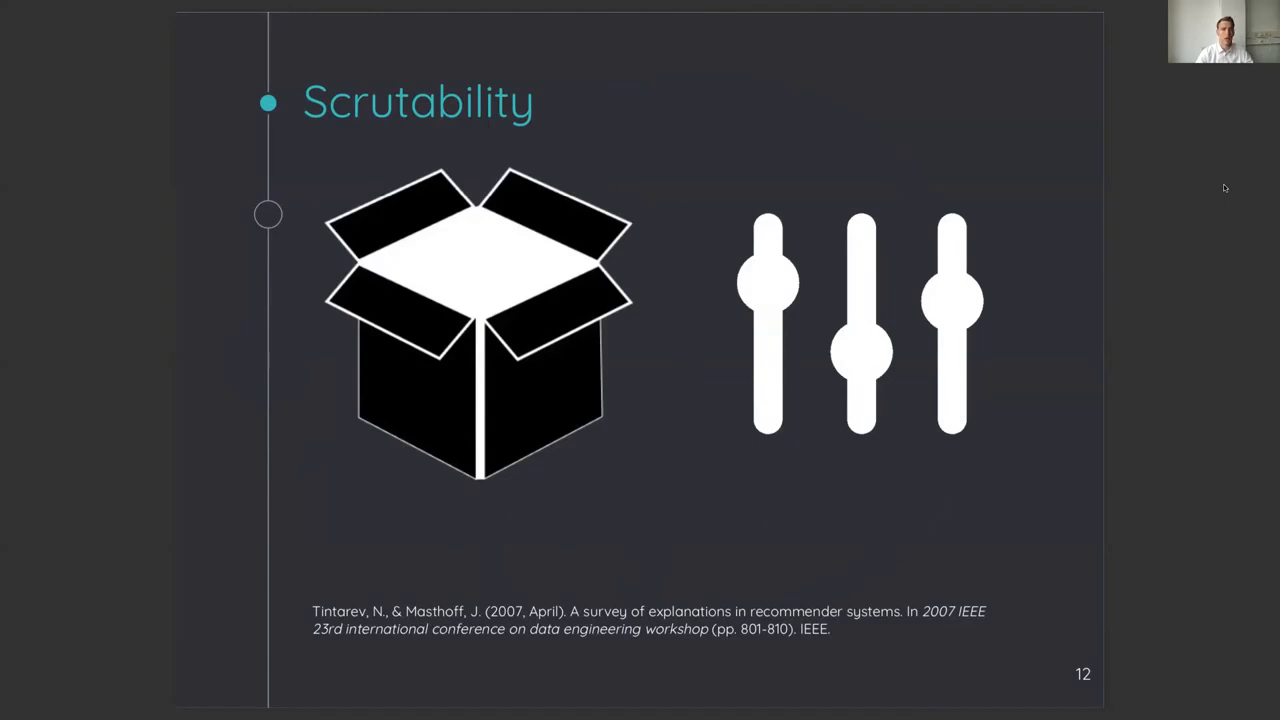
{"action": "key", "text": "right"}
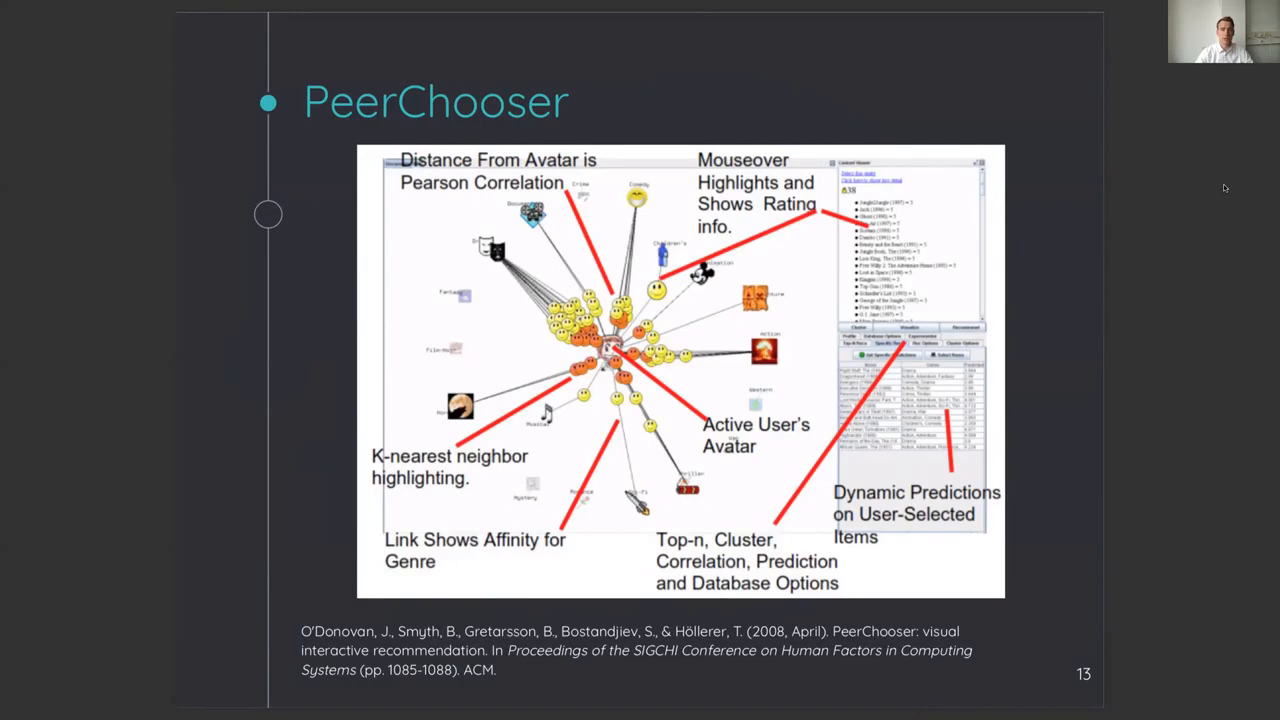
{"action": "key", "text": "right"}
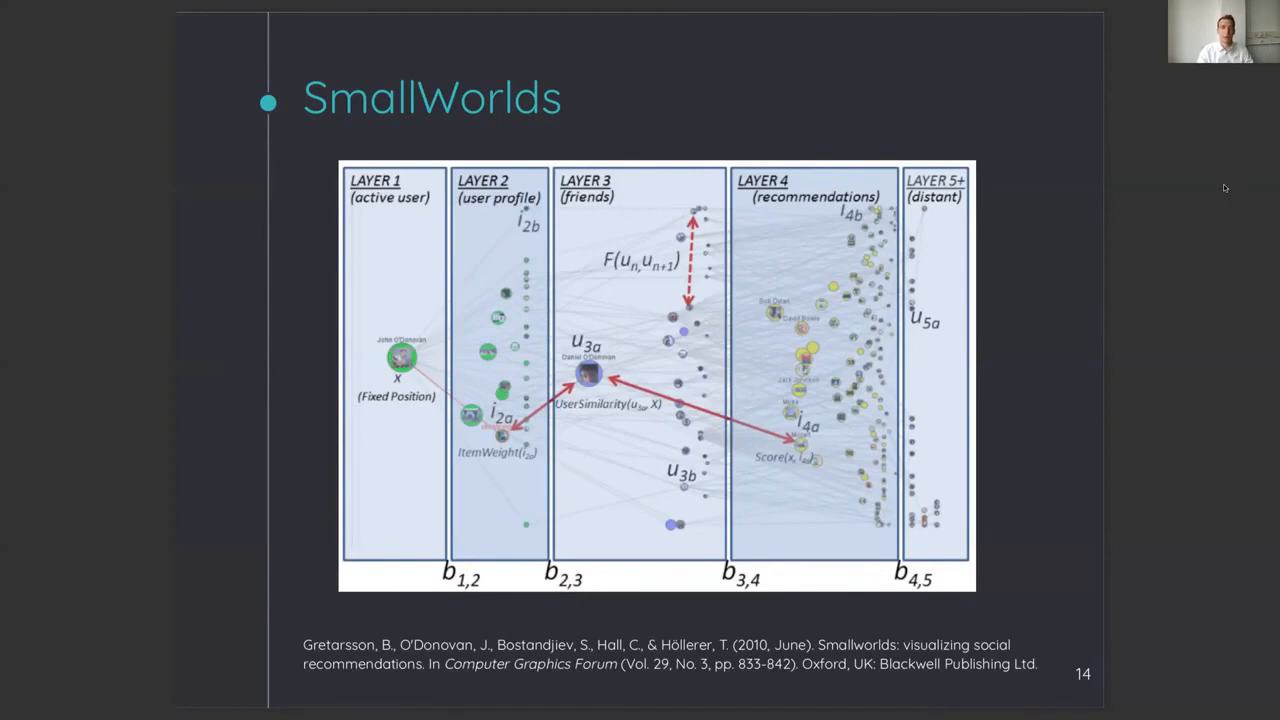
{"action": "key", "text": "right"}
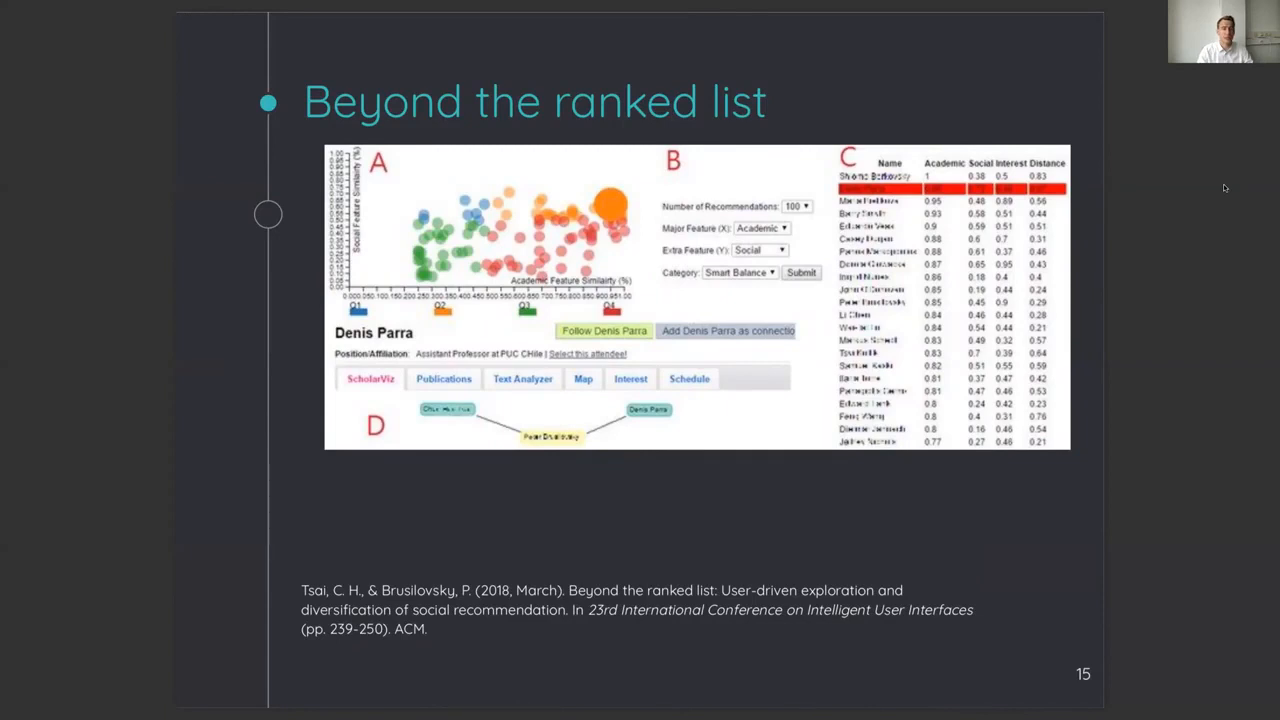
{"action": "key", "text": "right"}
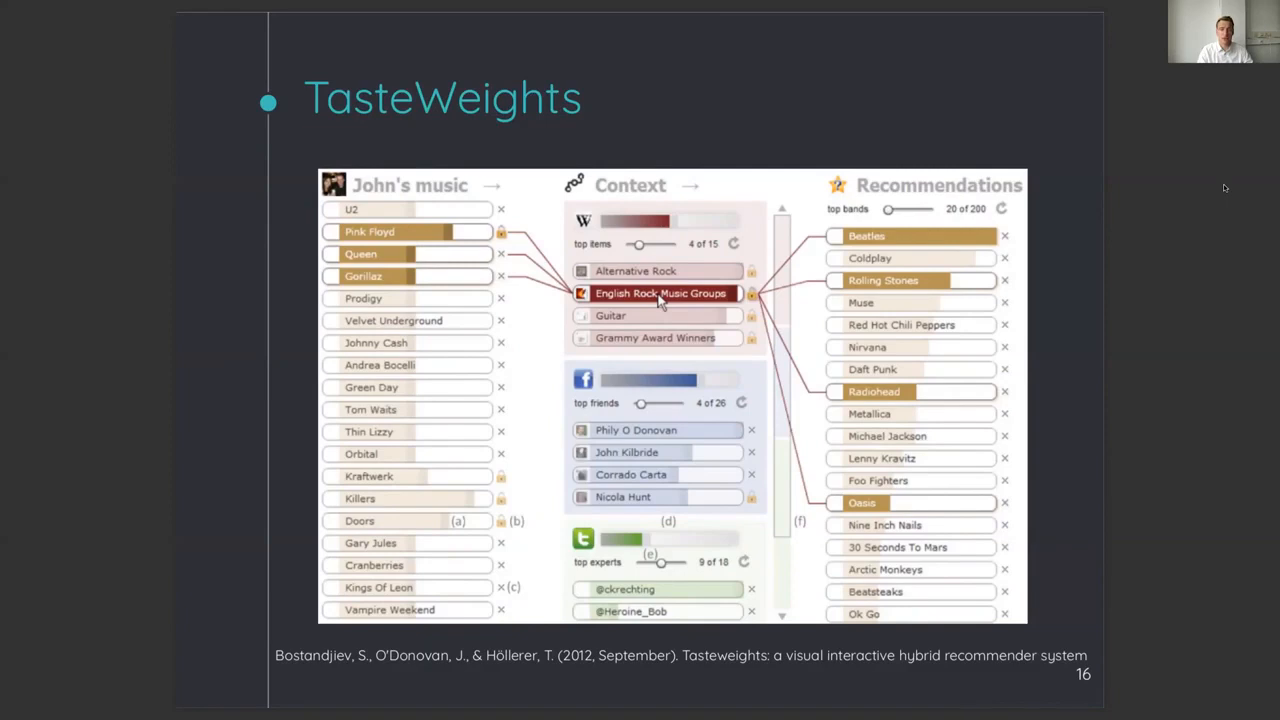
{"action": "key", "text": "Right"}
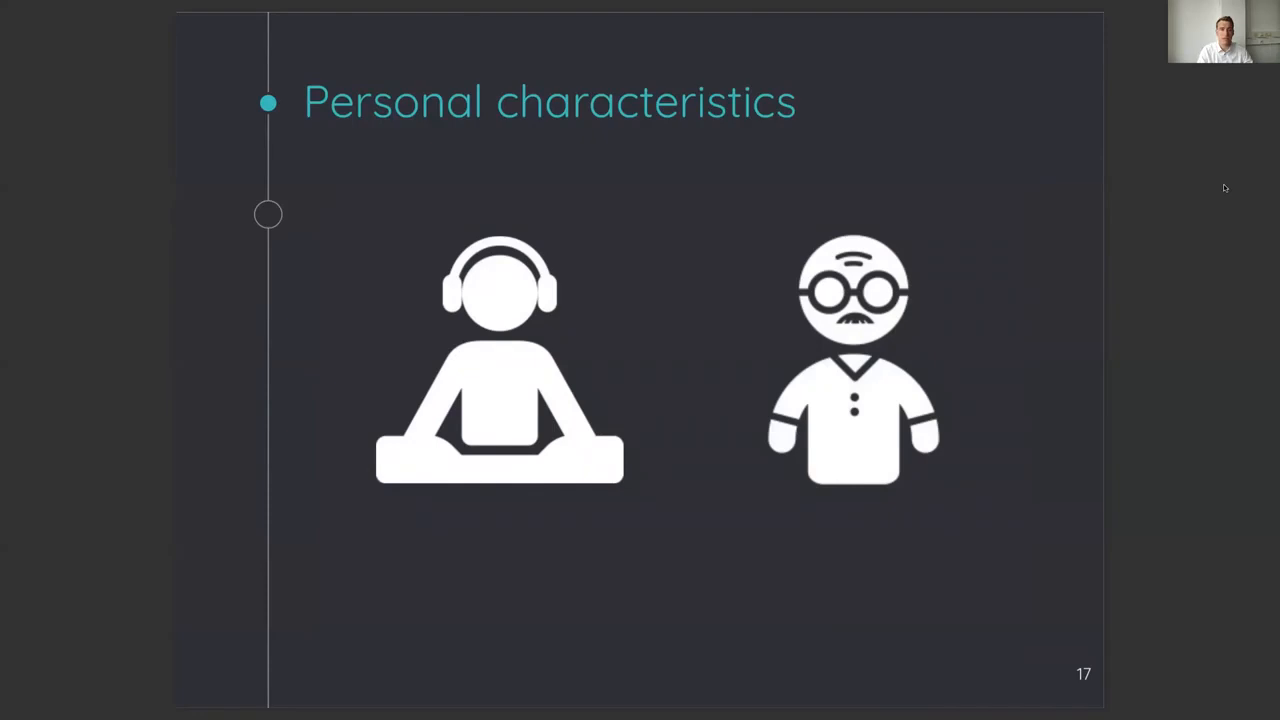
{"action": "key", "text": "right"}
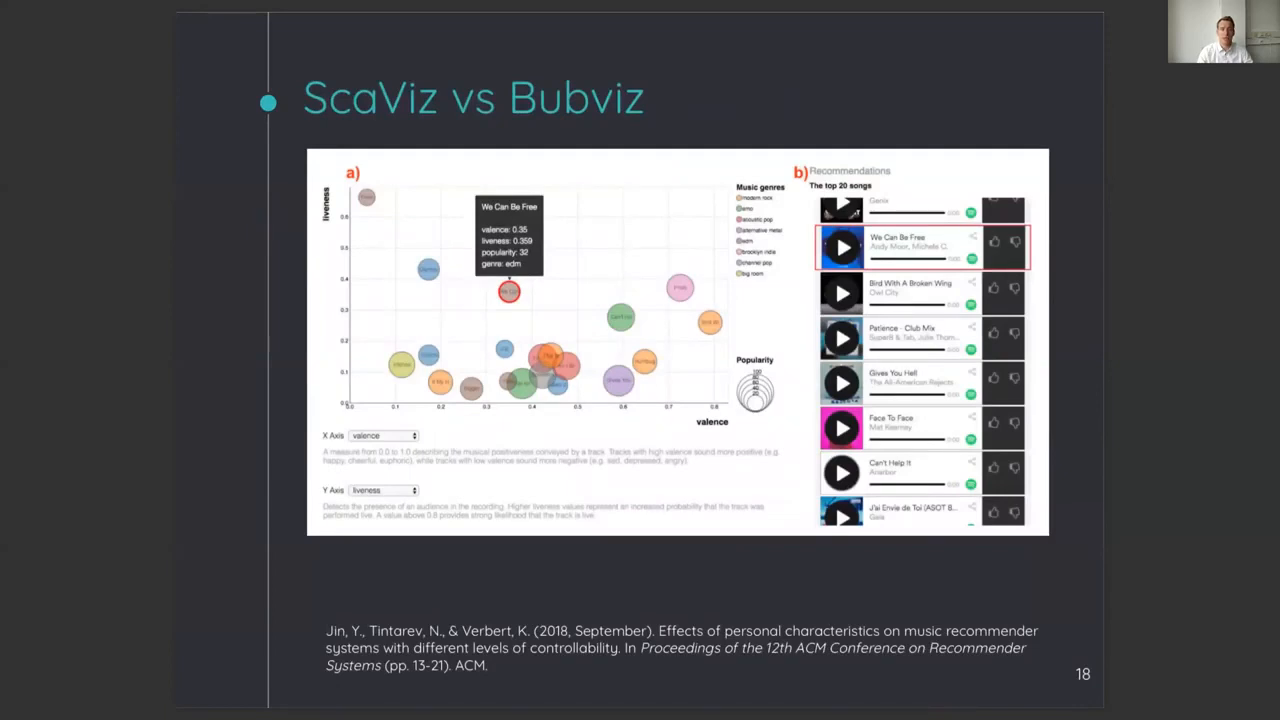
{"action": "mouse_move", "coordinate": [1203, 145]}
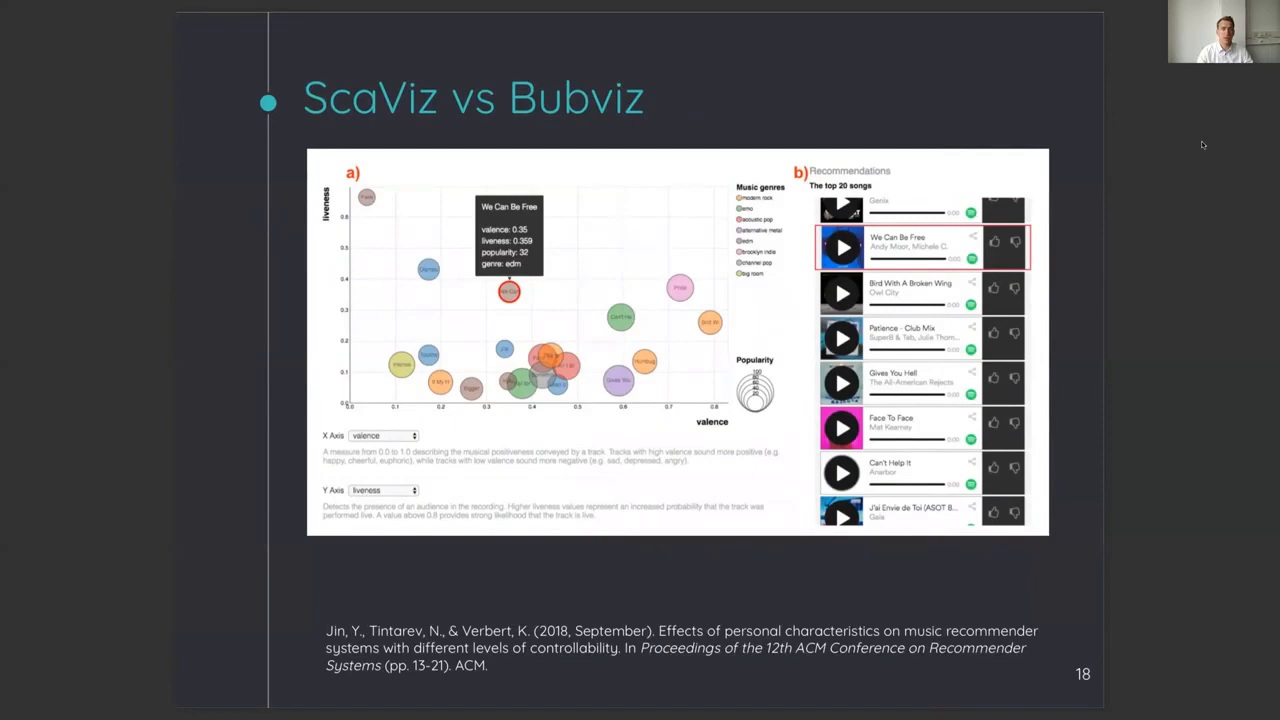
{"action": "mouse_move", "coordinate": [1193, 152]}
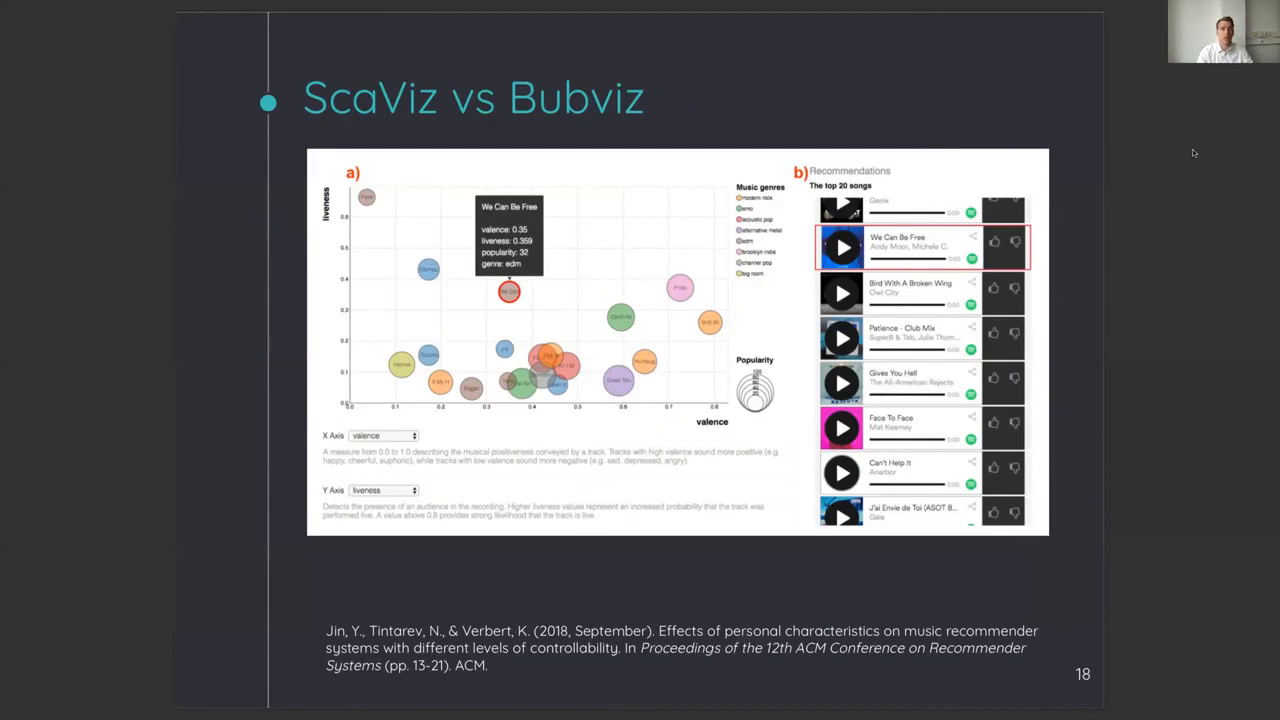
{"action": "key", "text": "right"}
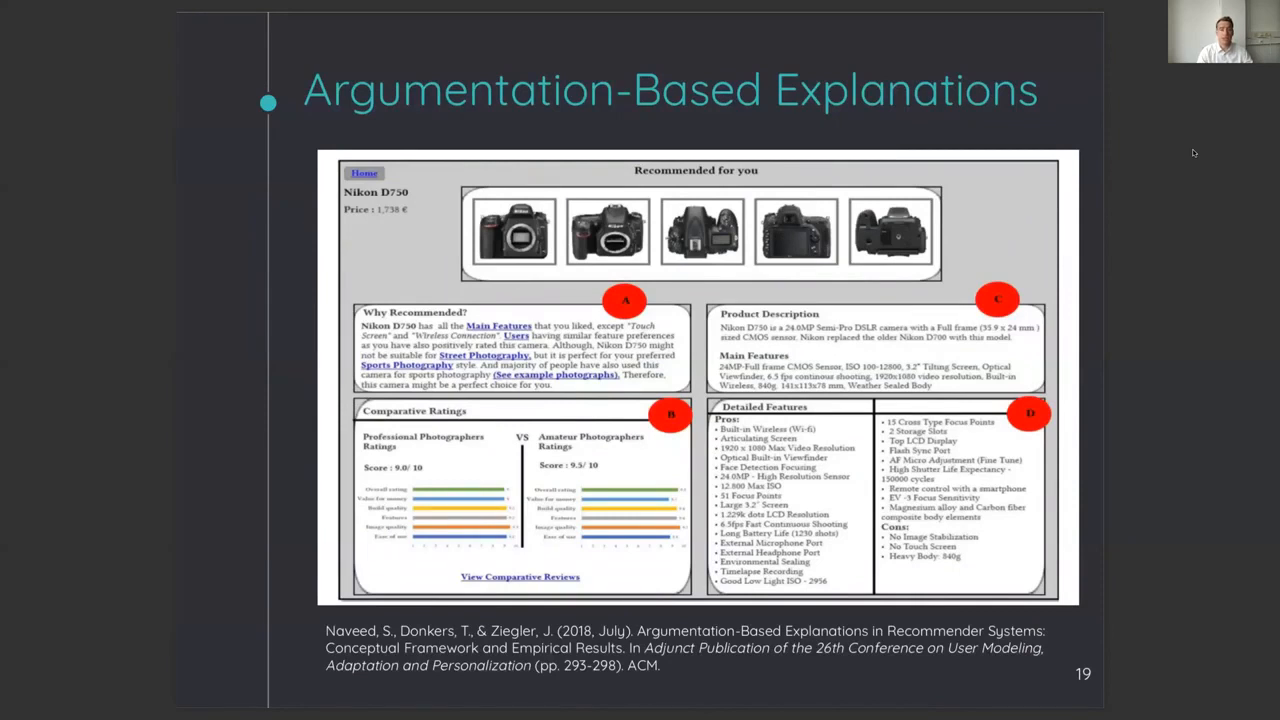
{"action": "key", "text": "right"}
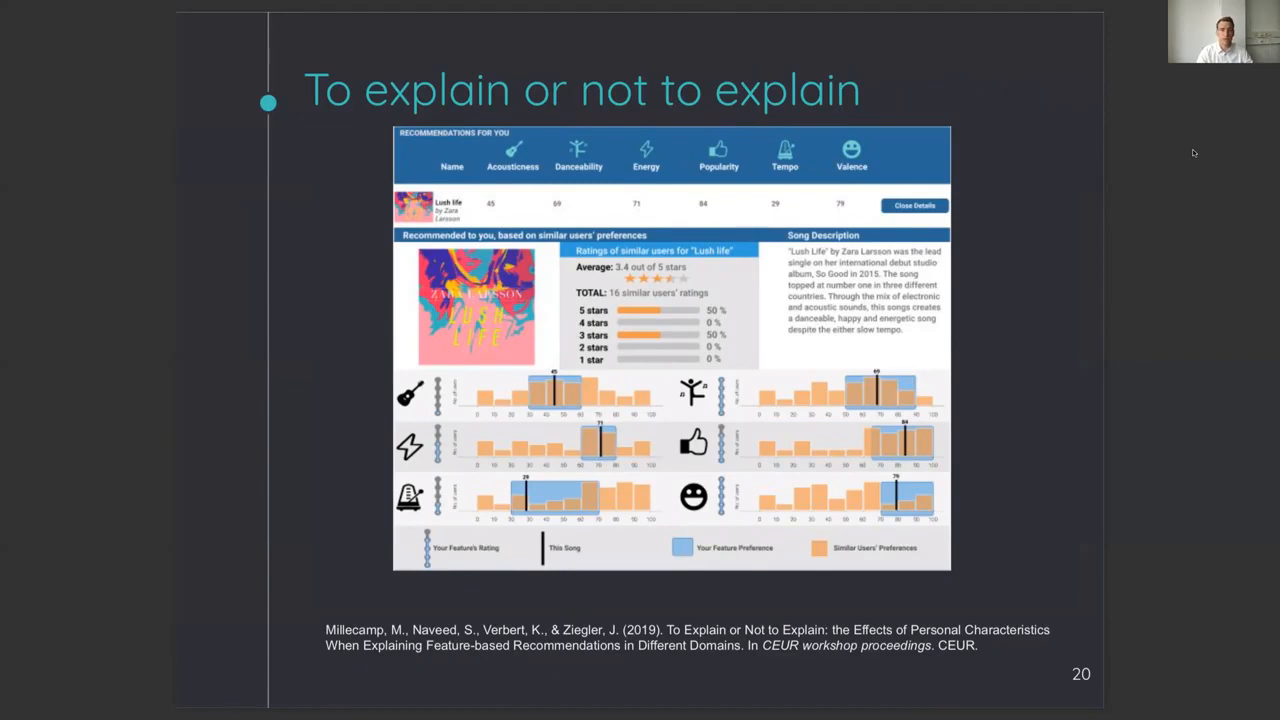
{"action": "key", "text": "right"}
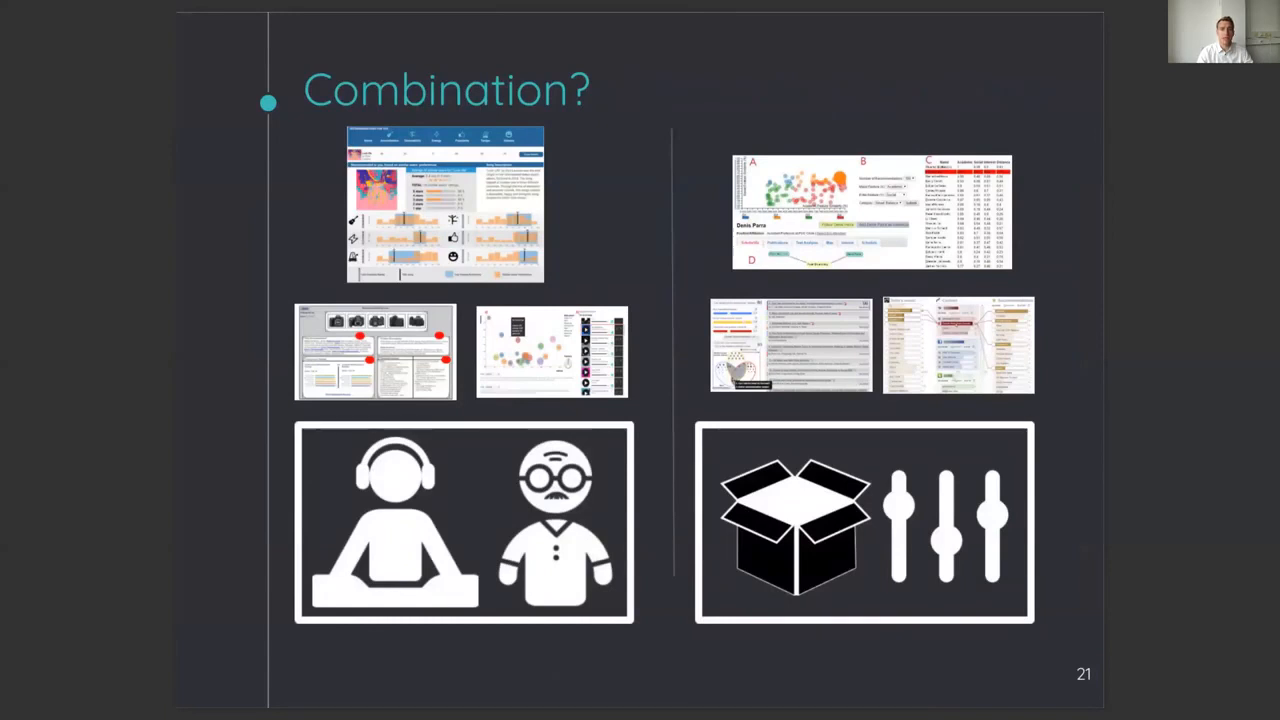
{"action": "mouse_move", "coordinate": [1174, 128]}
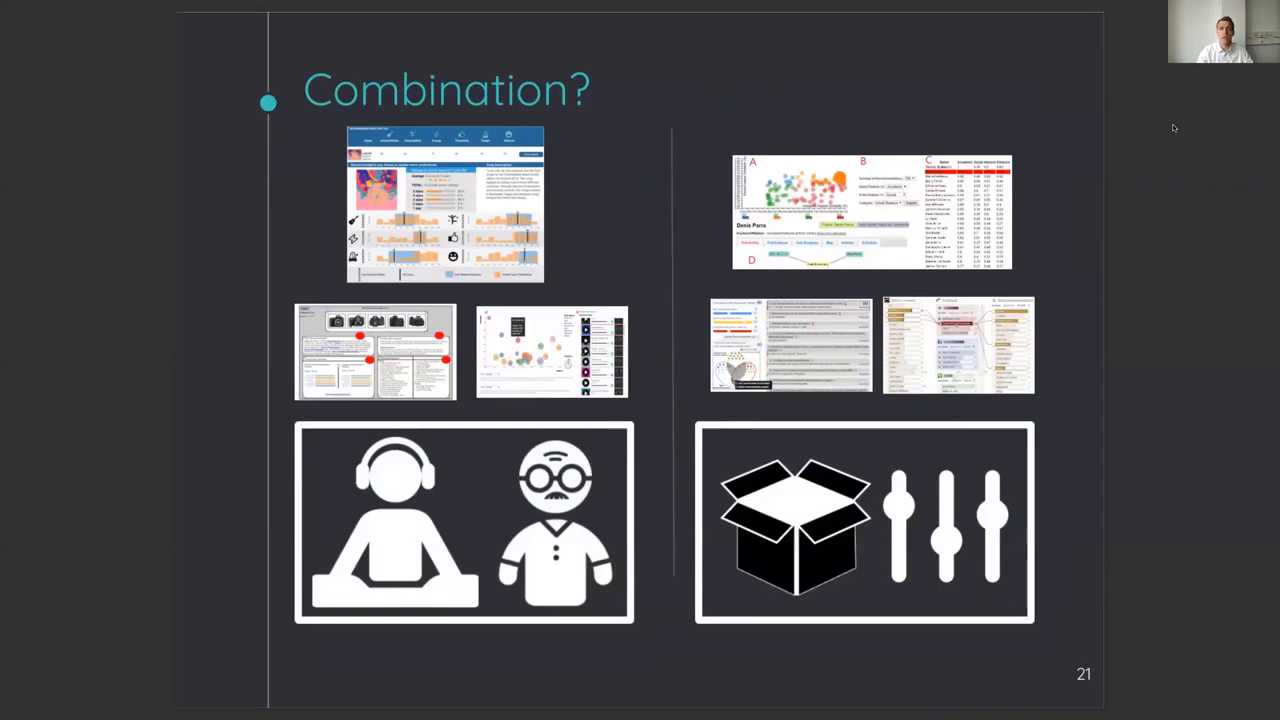
{"action": "key", "text": "right"}
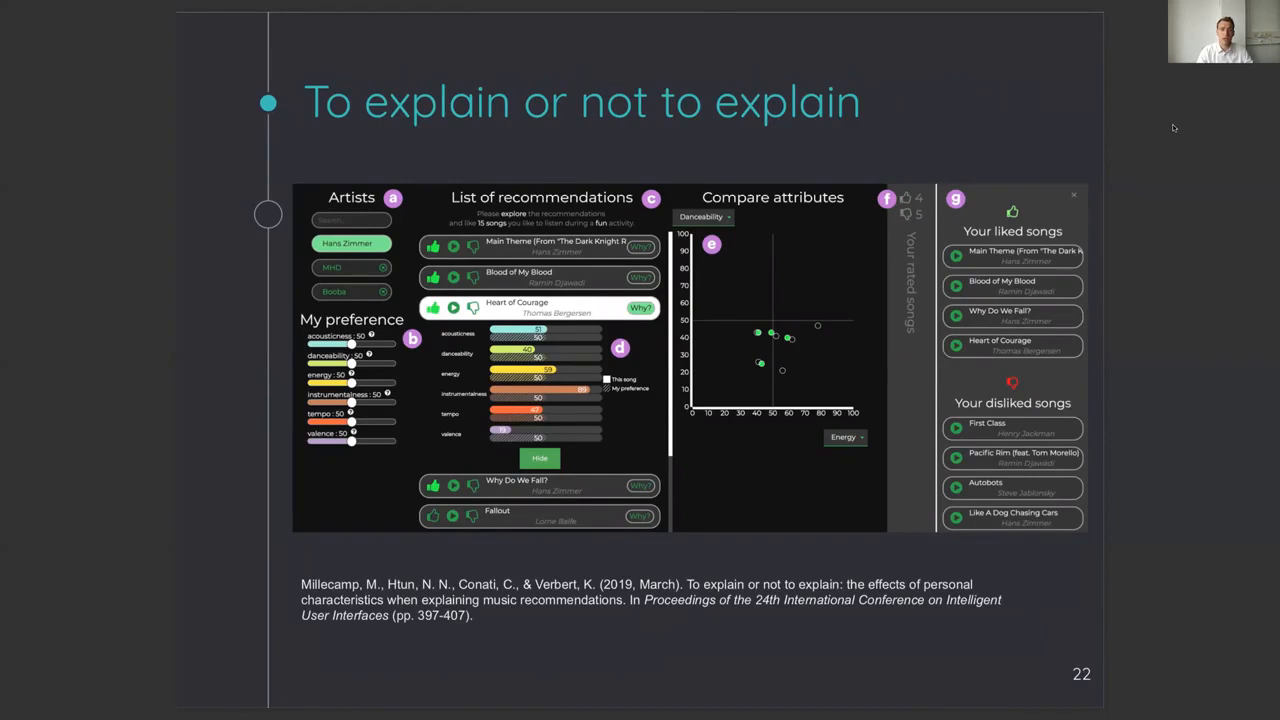
{"action": "key", "text": "right"}
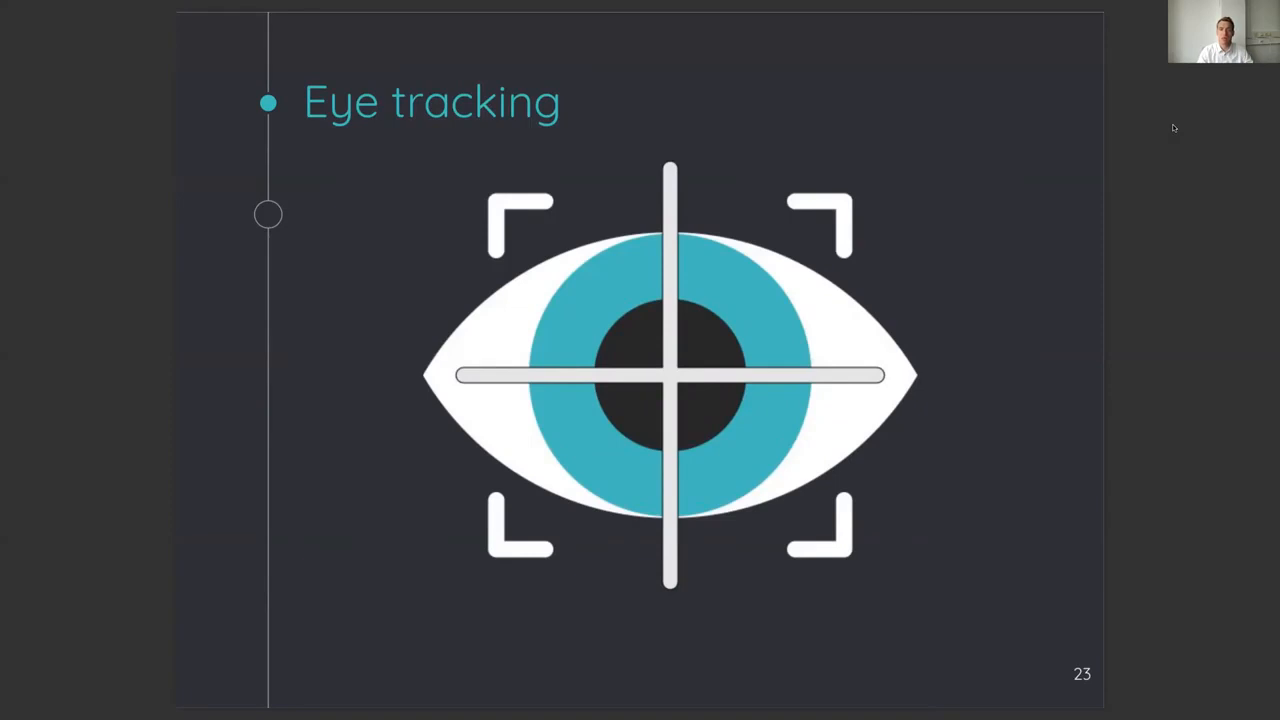
{"action": "key", "text": "Right"}
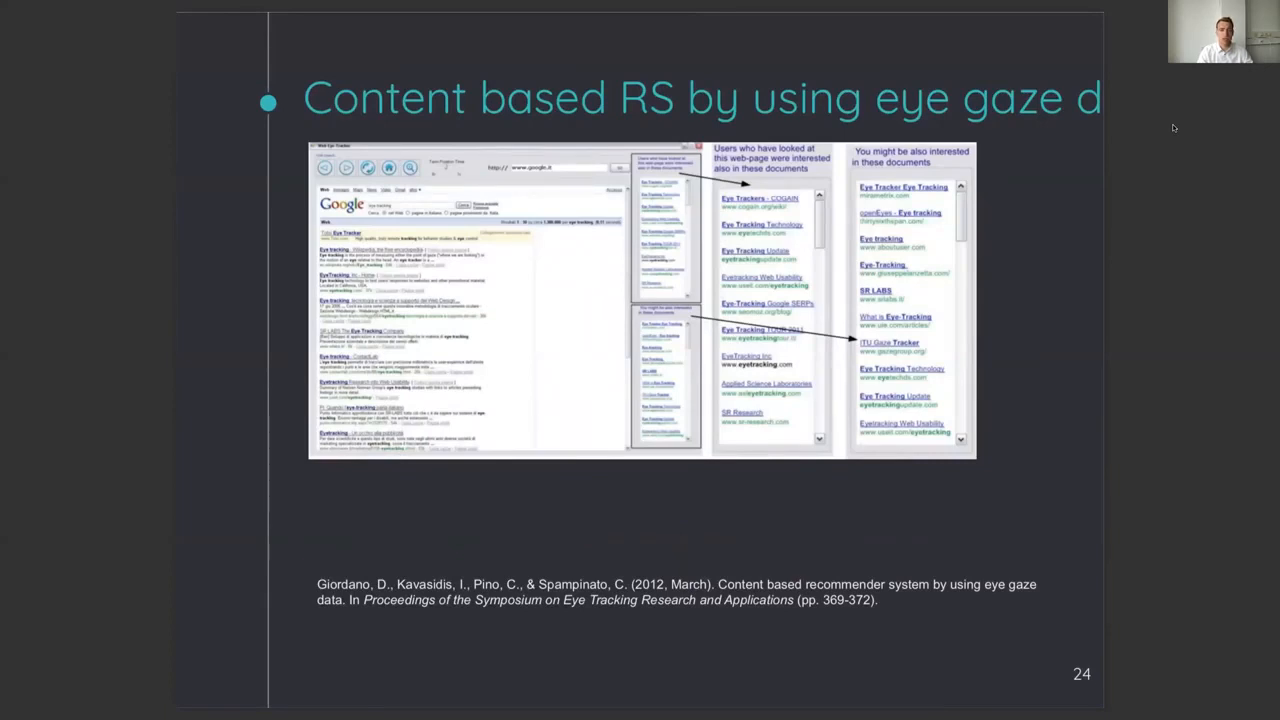
{"action": "key", "text": "Right"}
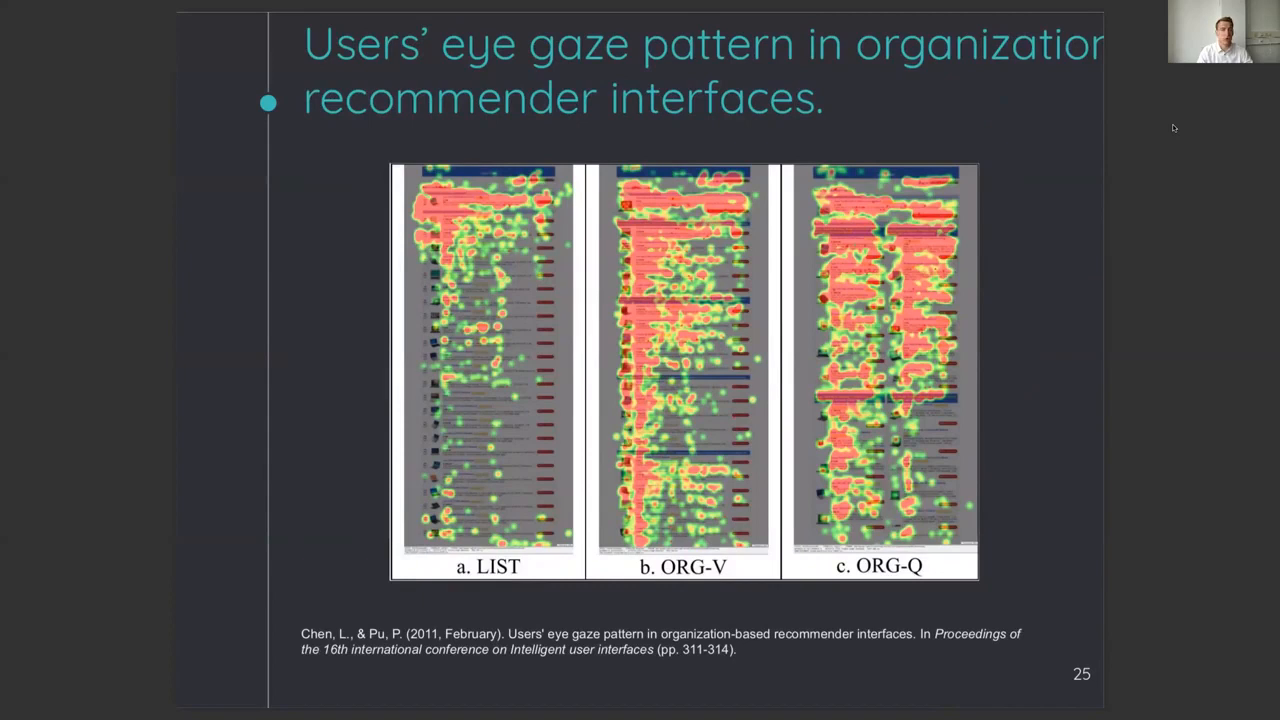
{"action": "key", "text": "right"}
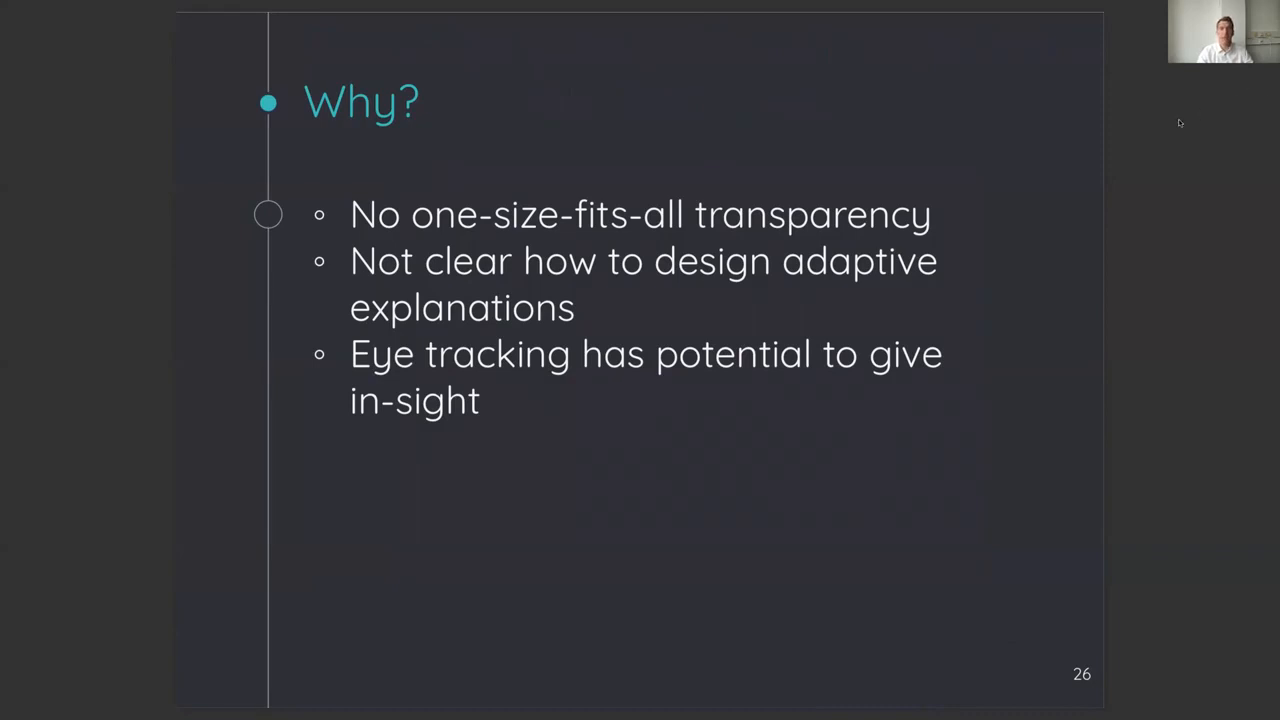
{"action": "key", "text": "right"}
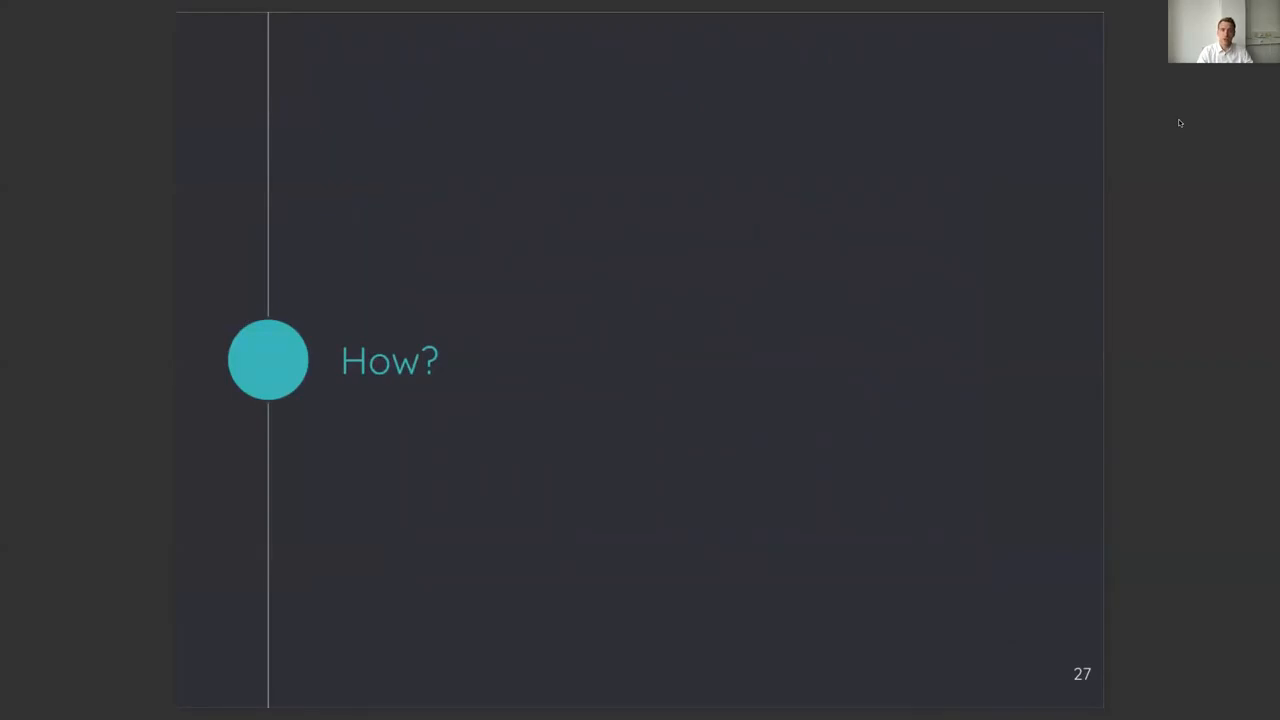
{"action": "key", "text": "right"}
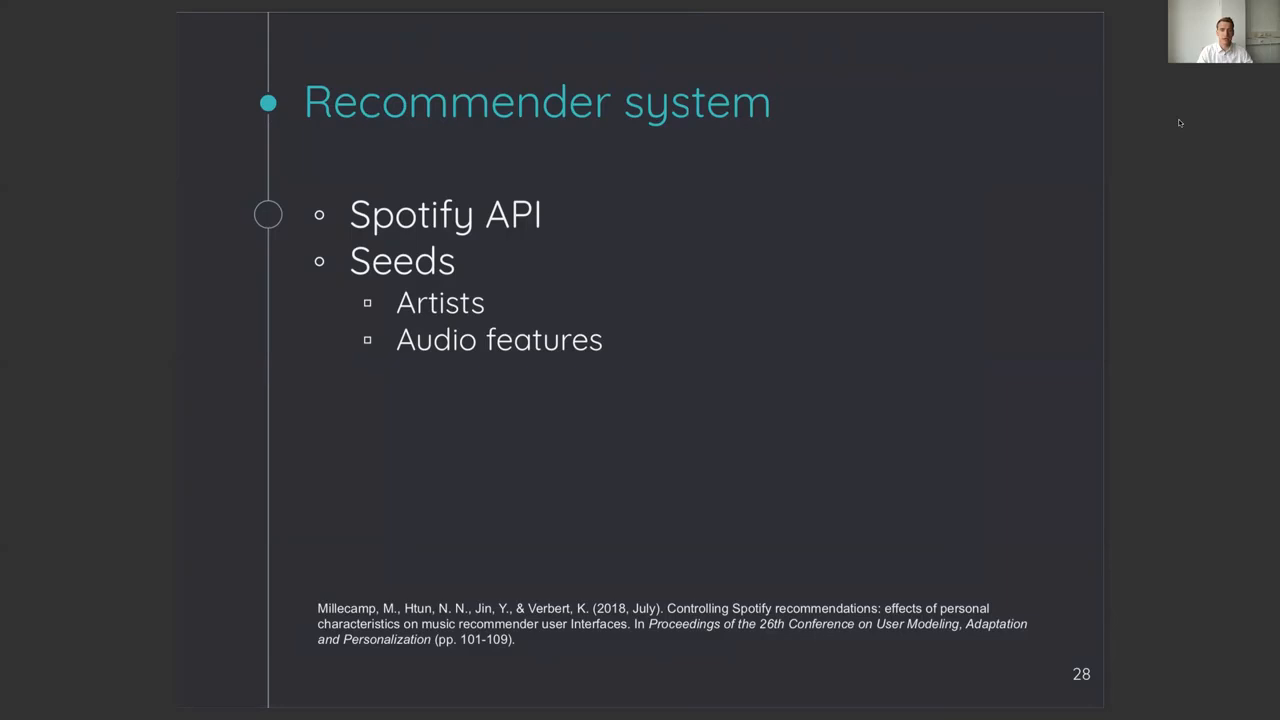
{"action": "key", "text": "right"}
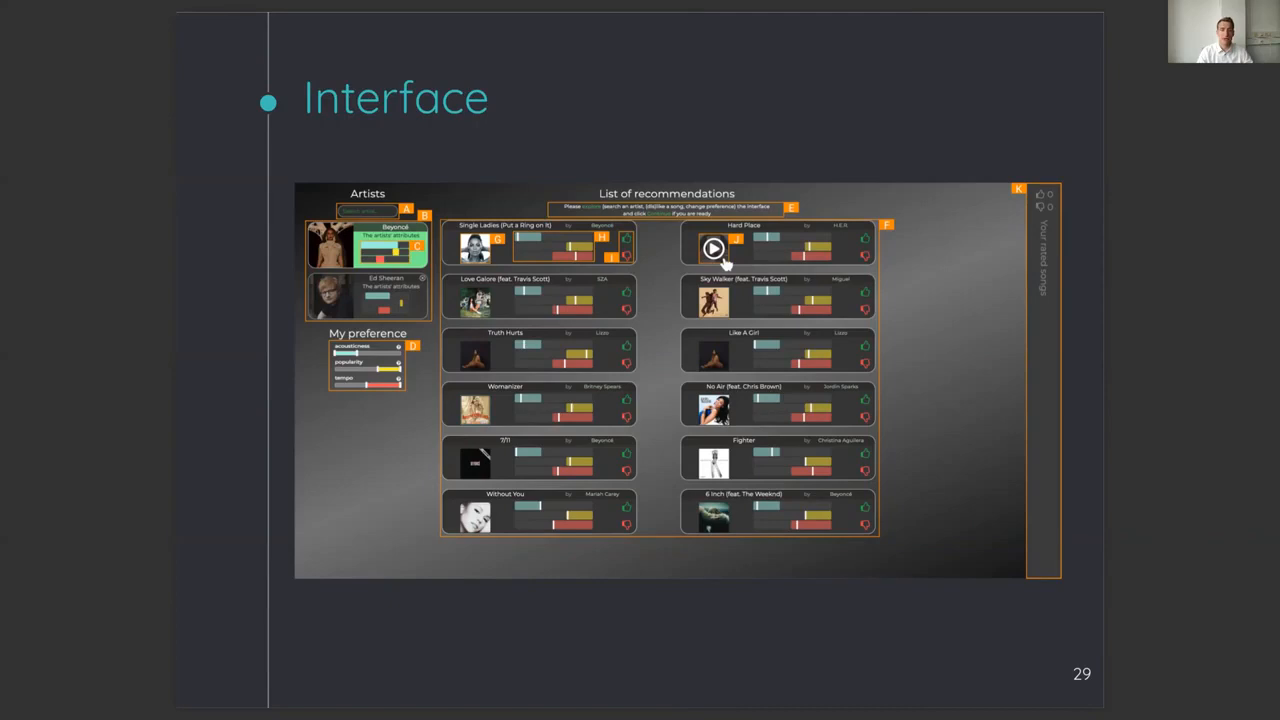
{"action": "mouse_move", "coordinate": [1207, 167]}
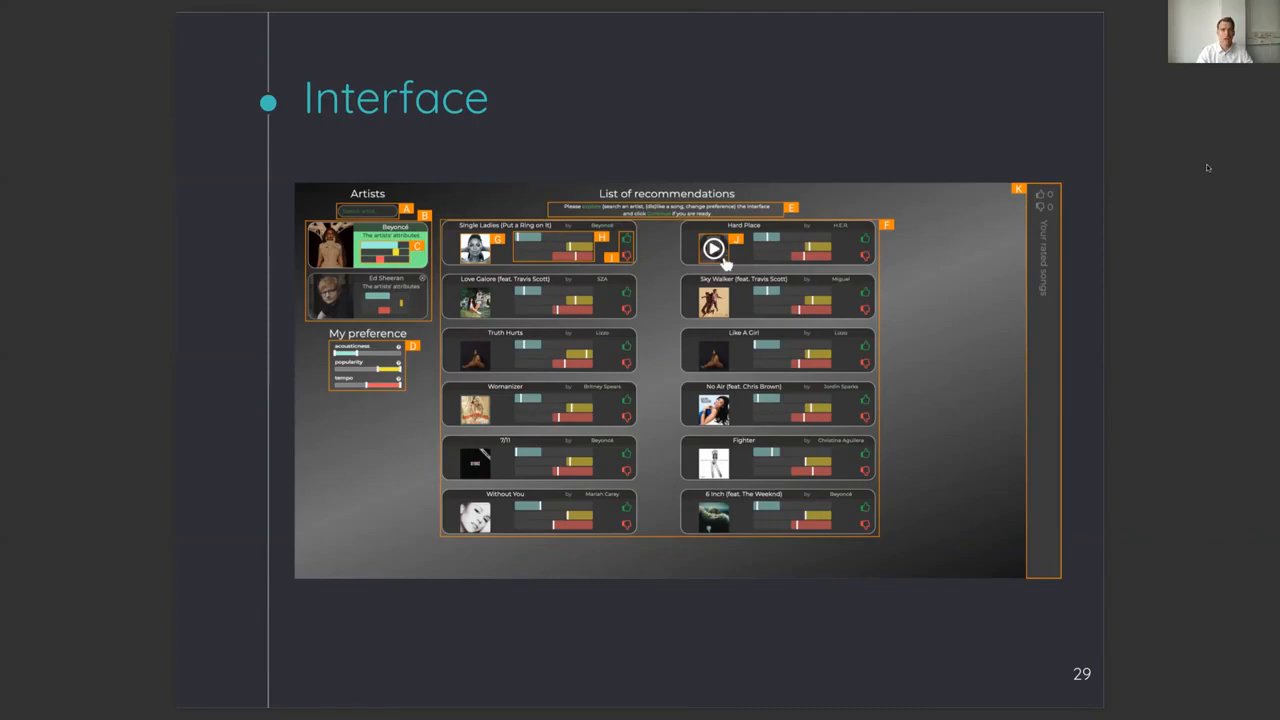
{"action": "key", "text": "right"}
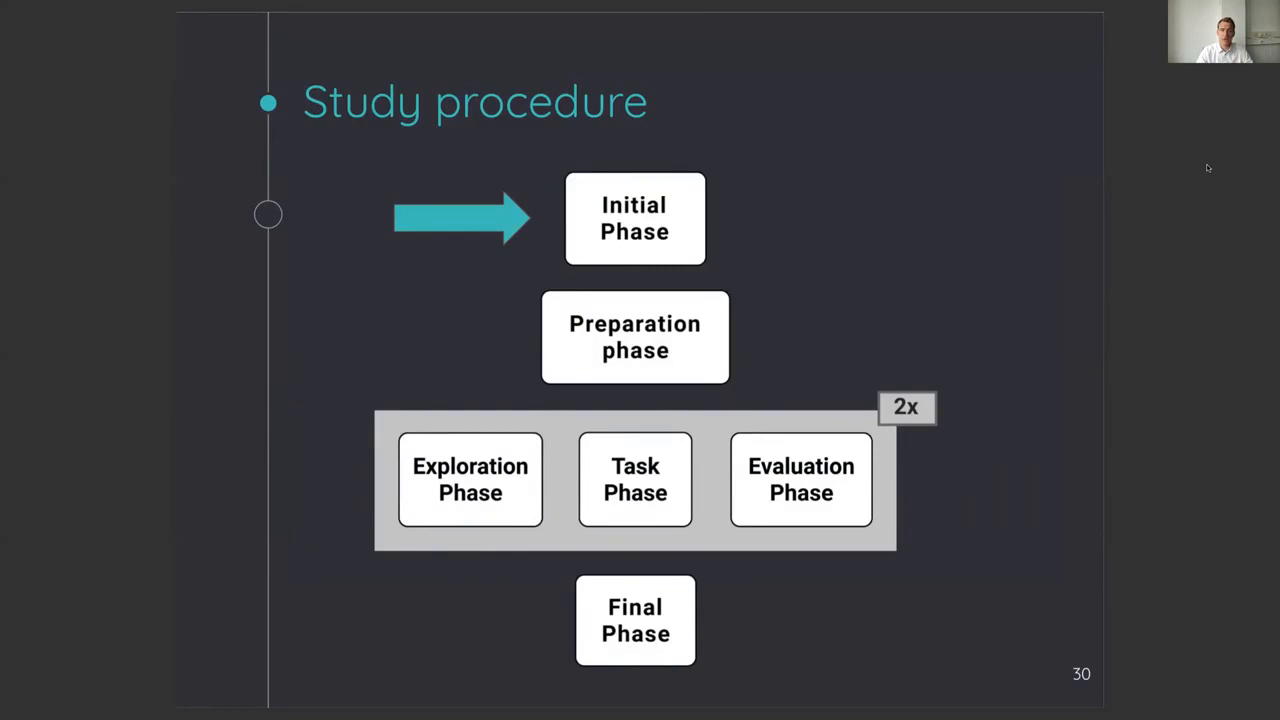
{"action": "key", "text": "right"}
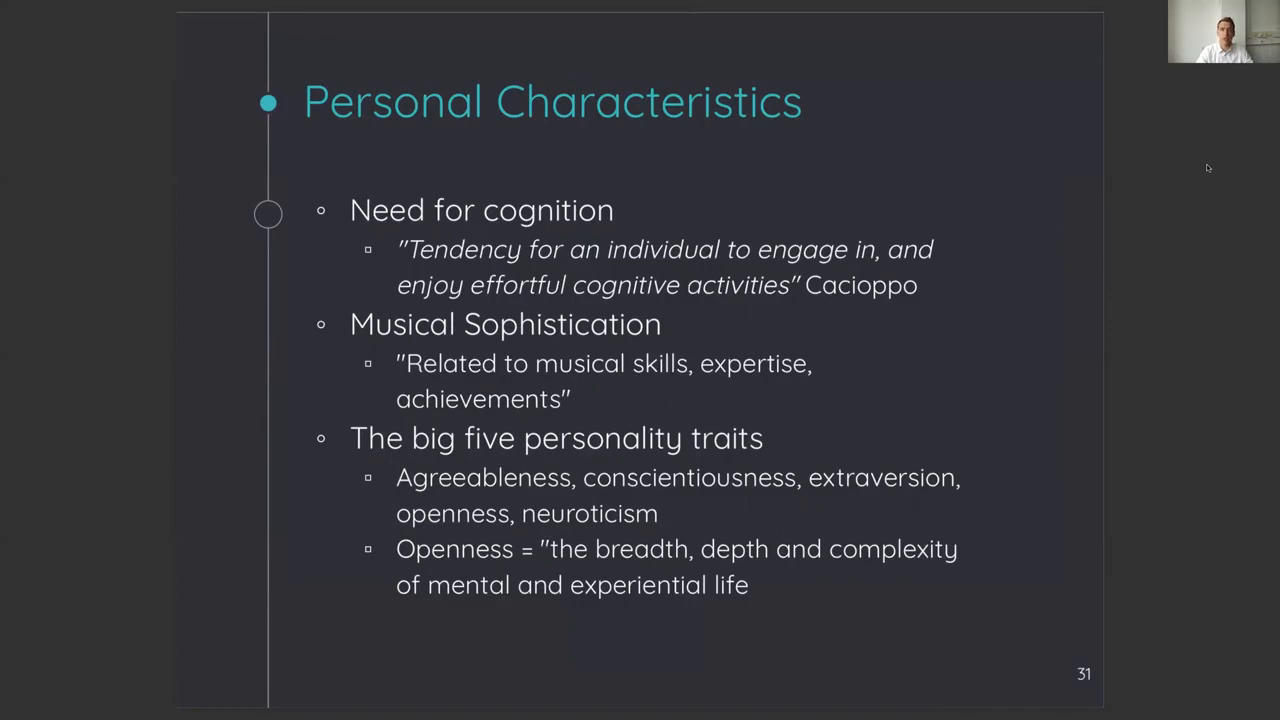
{"action": "key", "text": "right"}
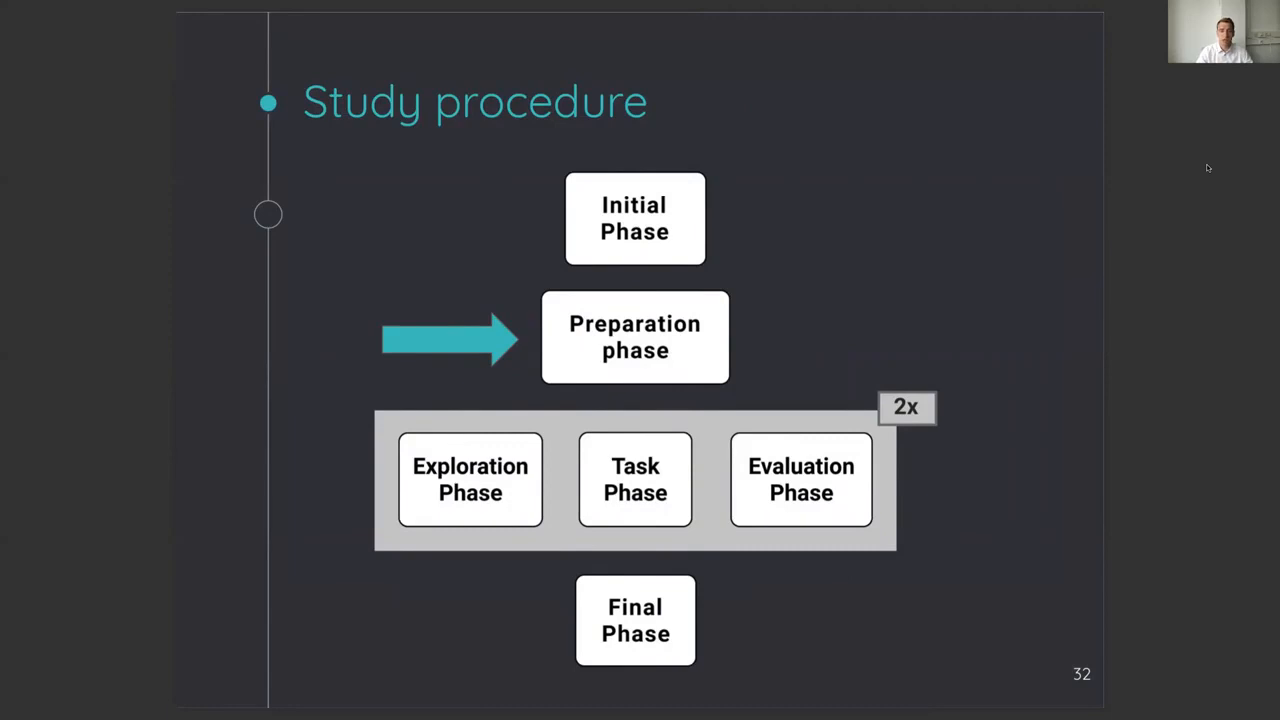
{"action": "key", "text": "right"}
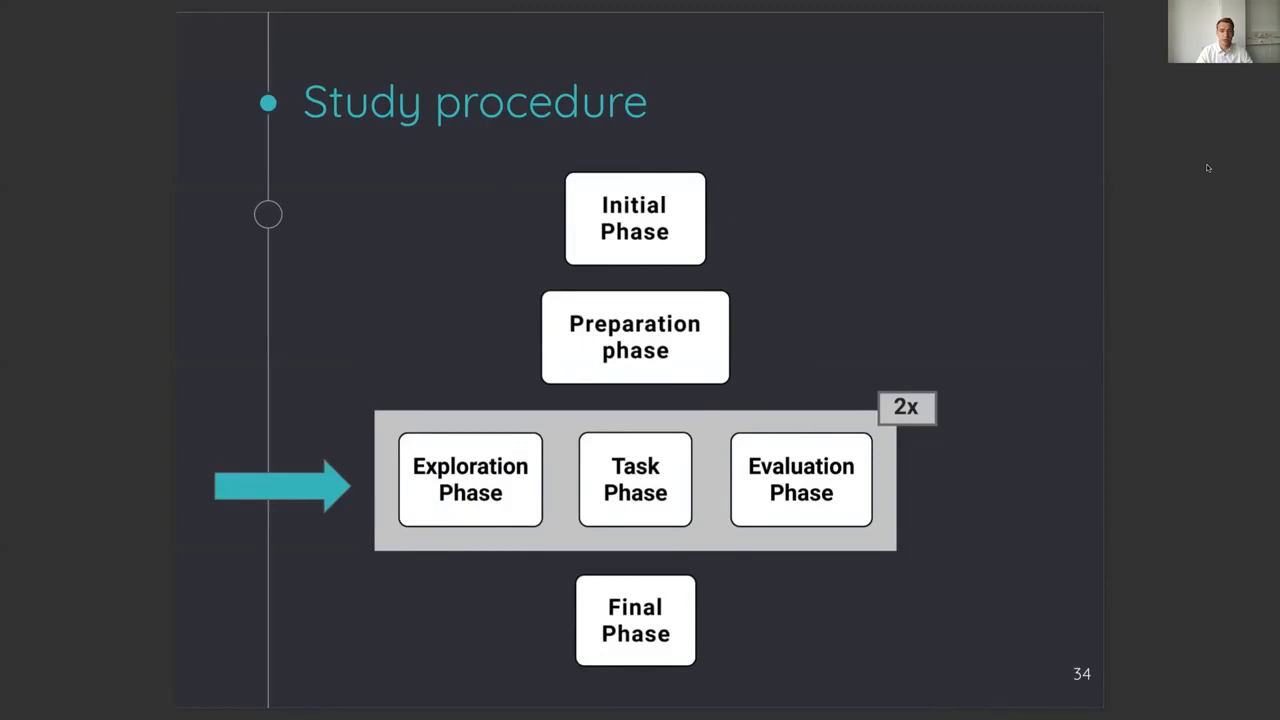
{"action": "key", "text": "Right"}
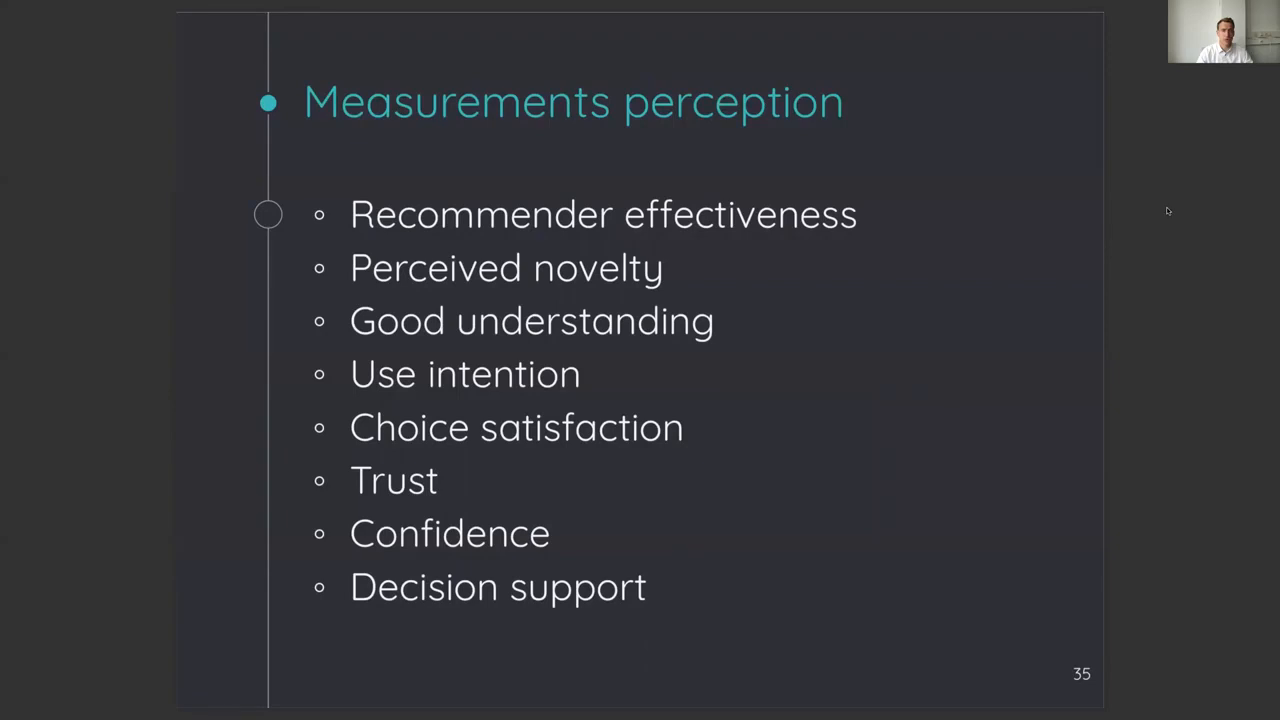
{"action": "key", "text": "right"}
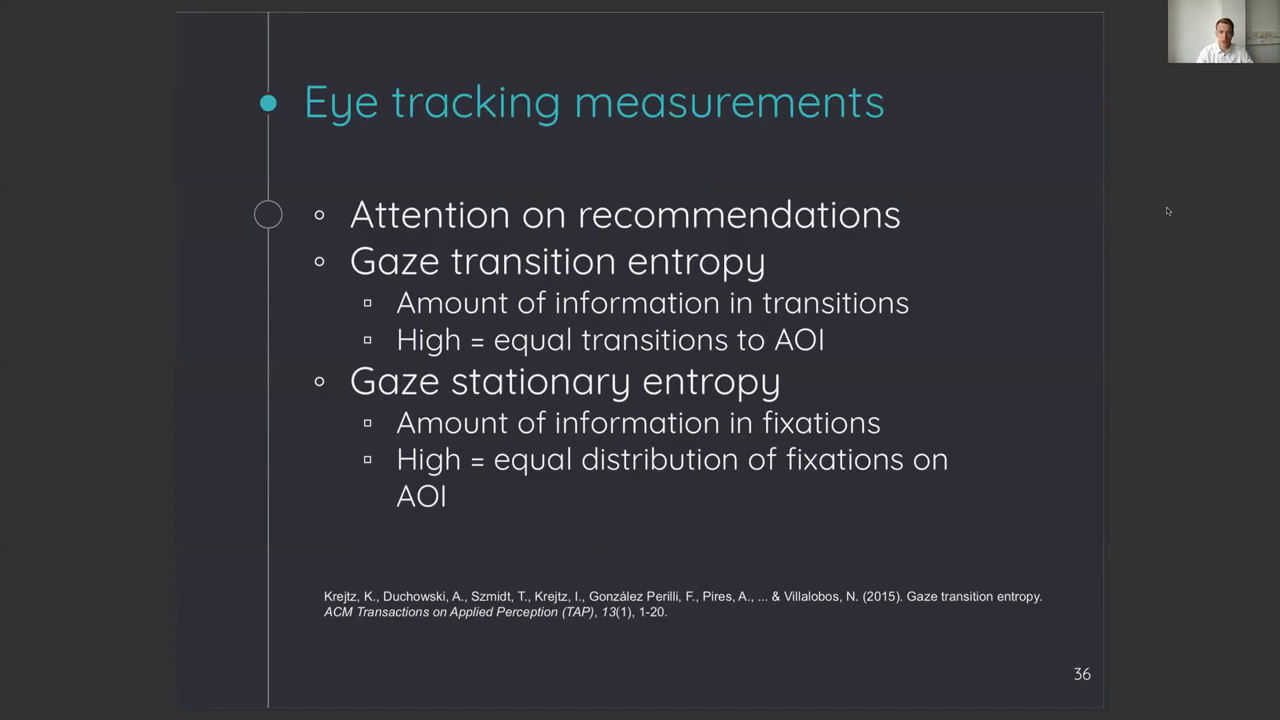
{"action": "key", "text": "Right"}
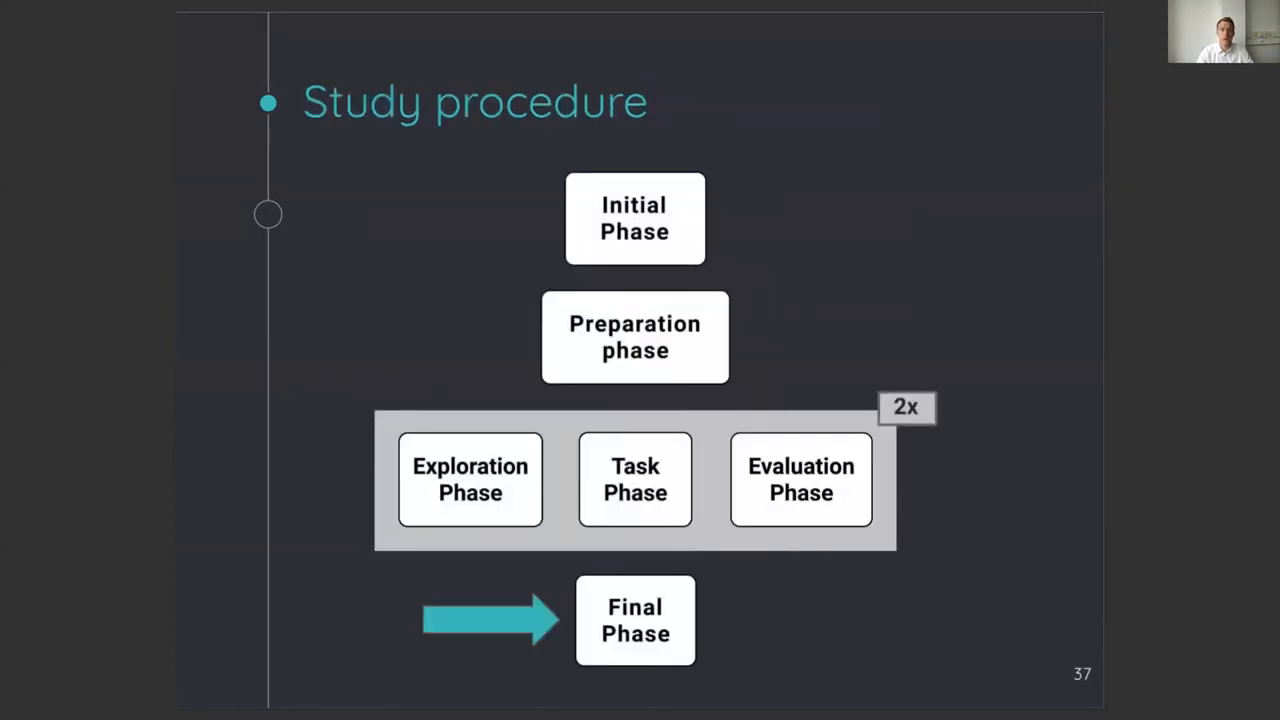
{"action": "mouse_move", "coordinate": [1046, 270]}
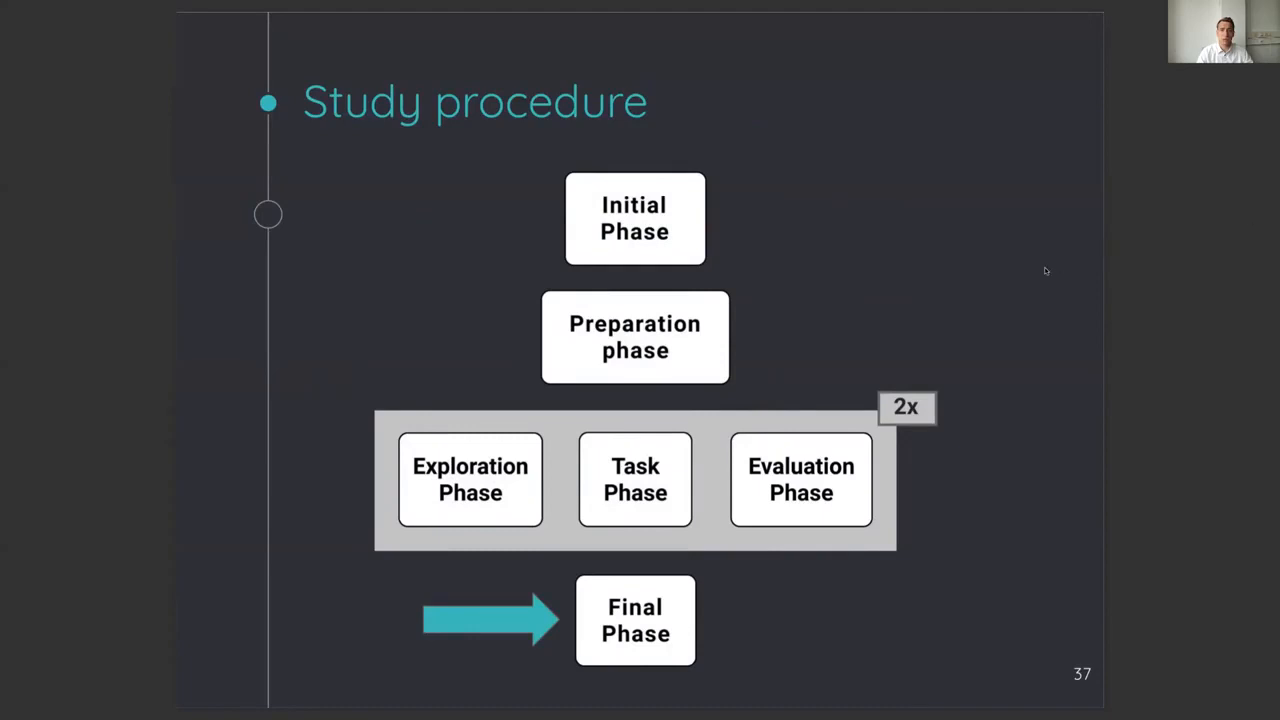
{"action": "mouse_move", "coordinate": [1185, 268]}
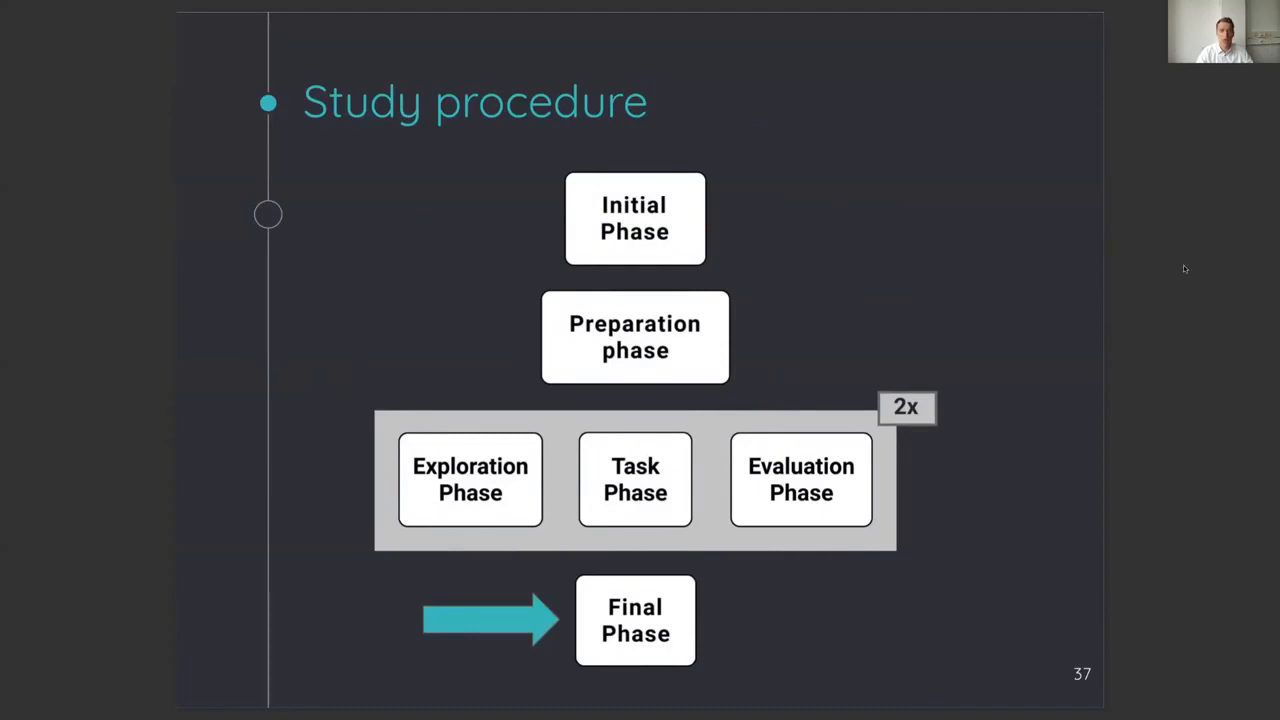
{"action": "key", "text": "Right"}
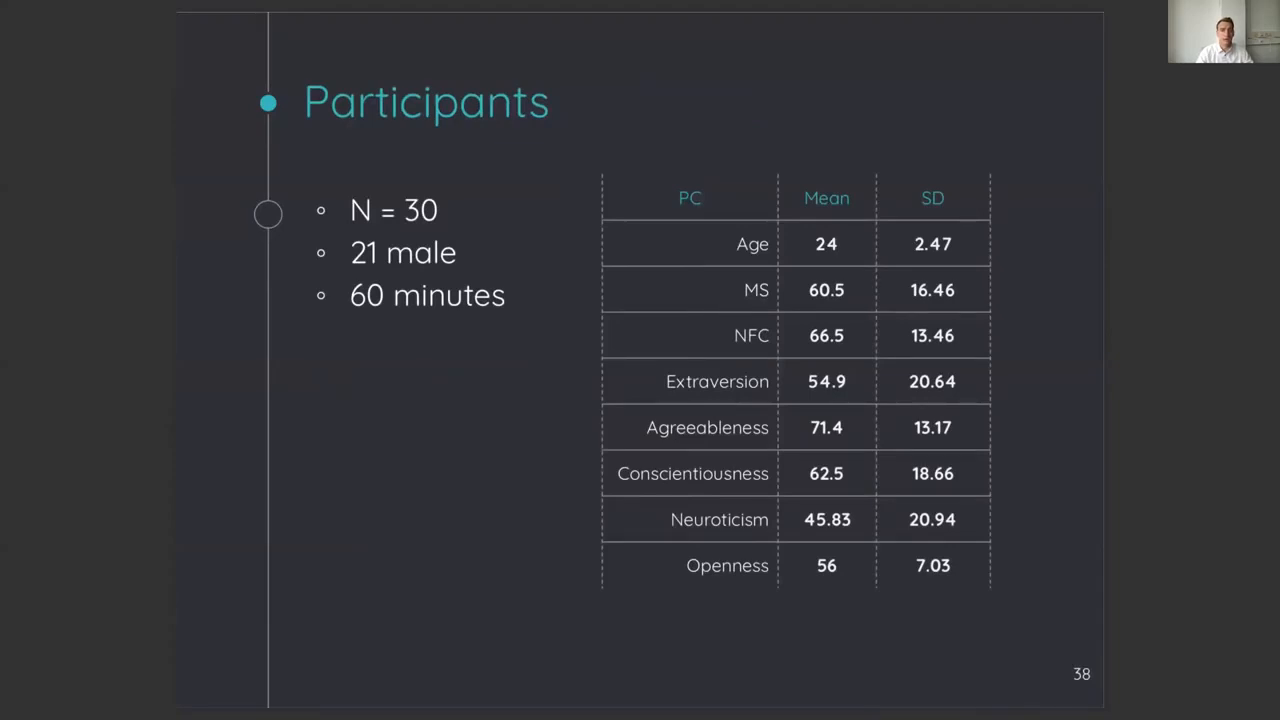
{"action": "mouse_move", "coordinate": [1216, 124]}
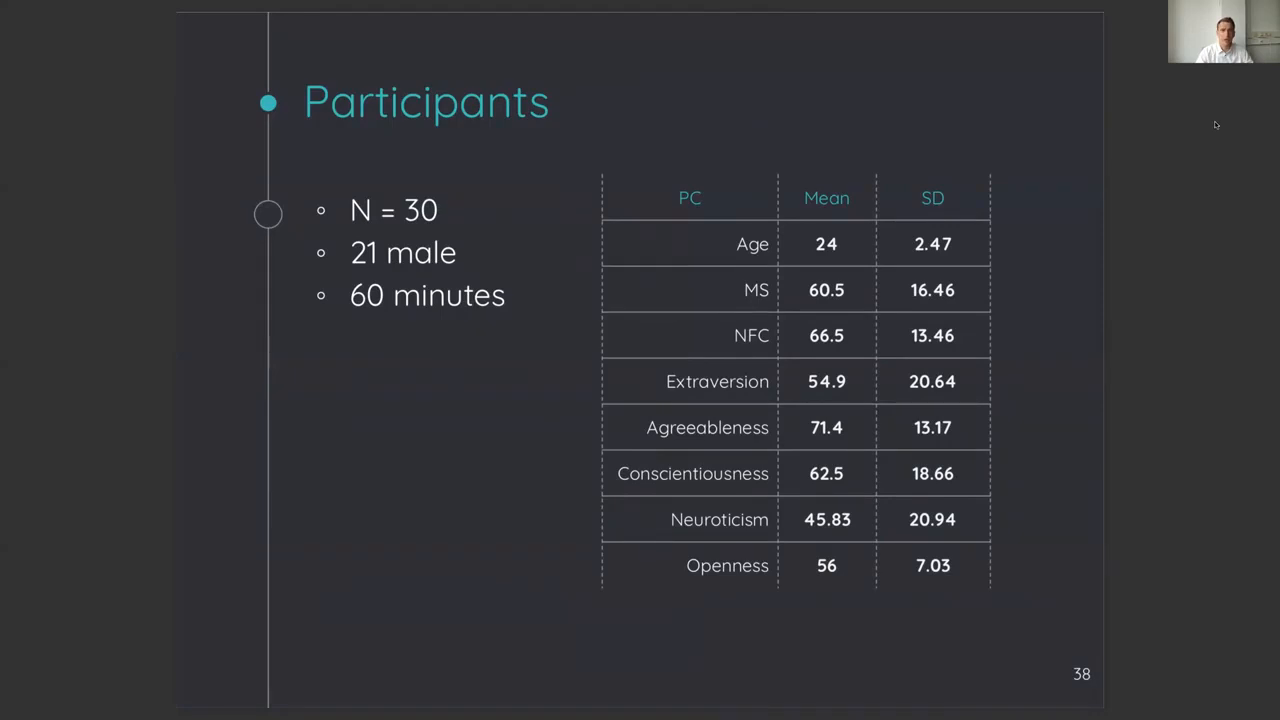
{"action": "key", "text": "Right"}
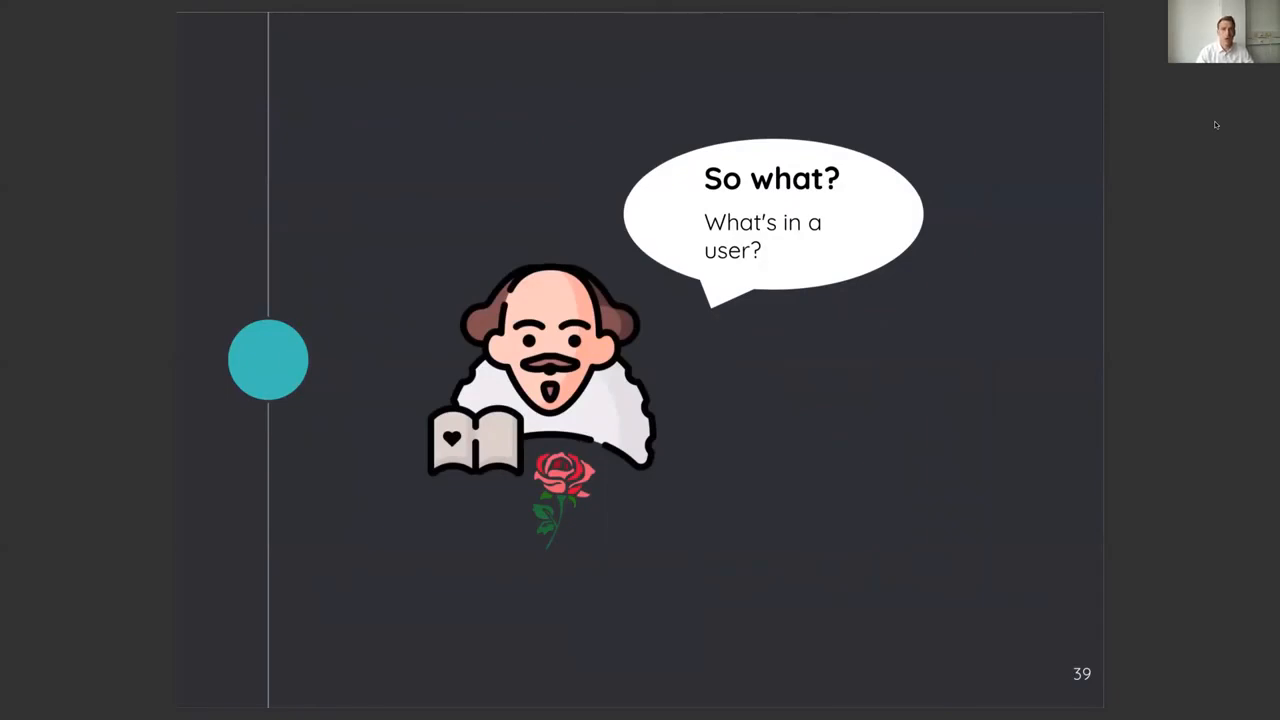
{"action": "key", "text": "right"}
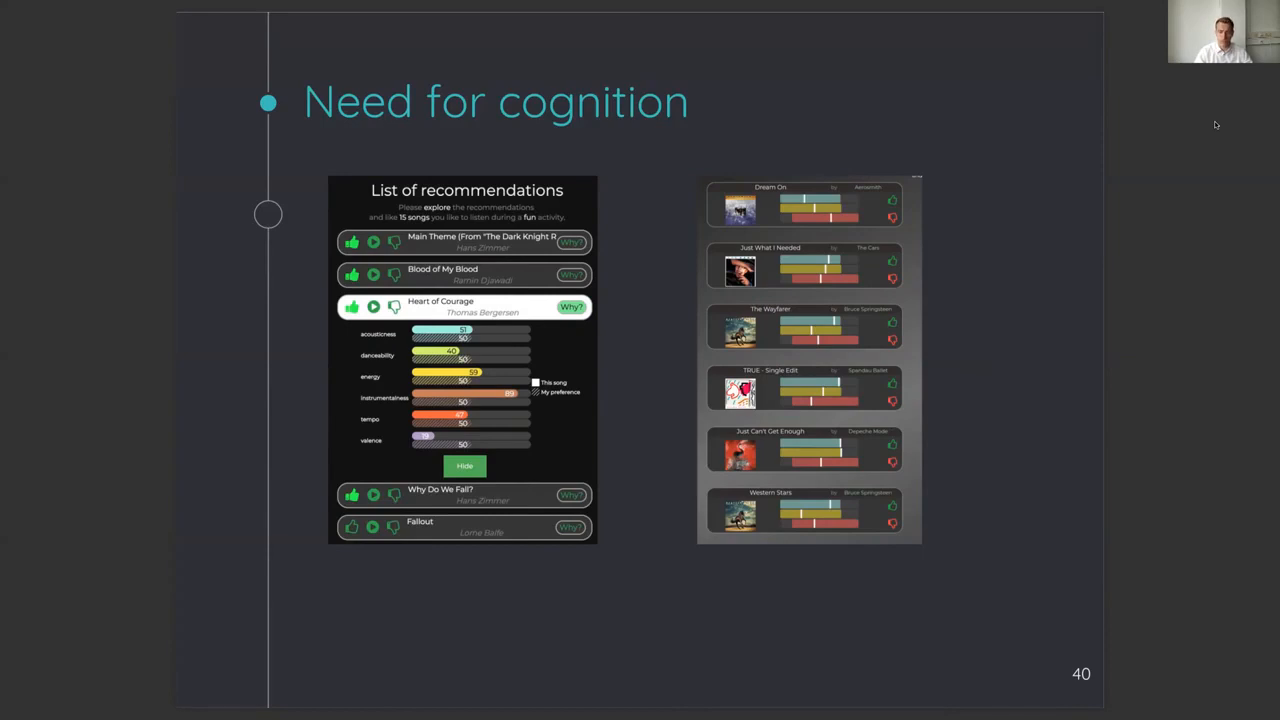
{"action": "key", "text": "right"}
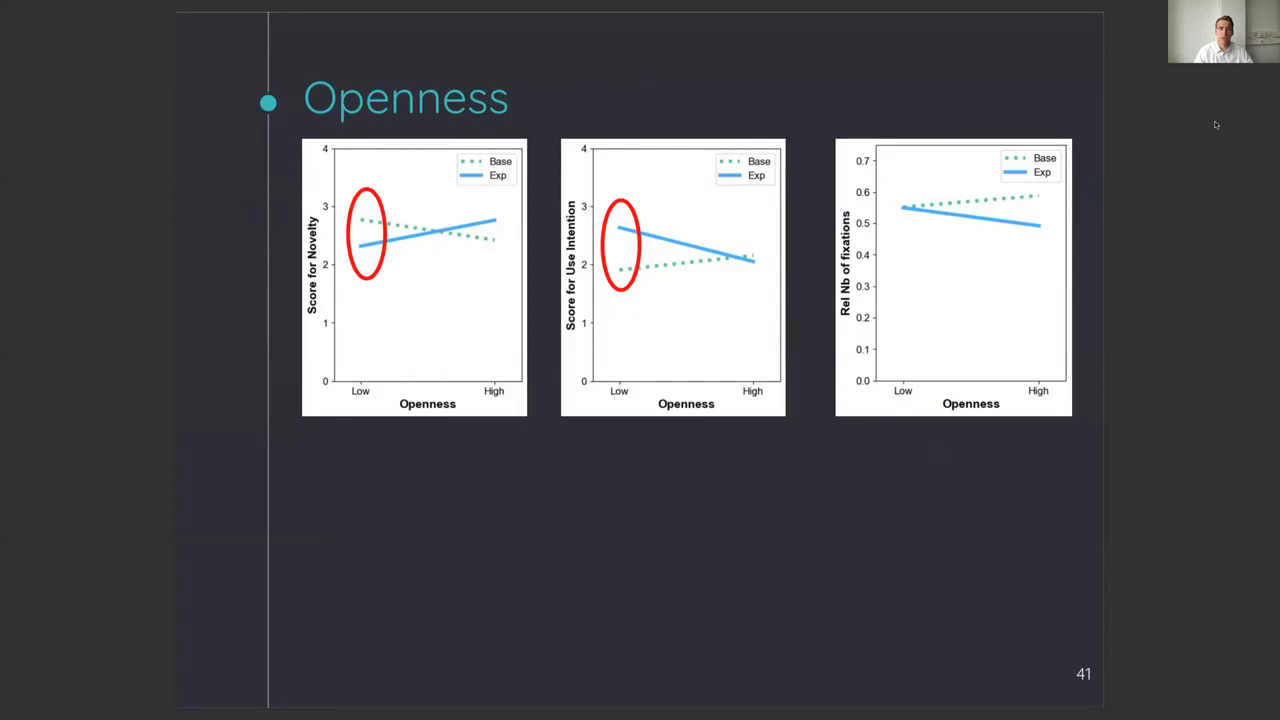
{"action": "key", "text": "right"}
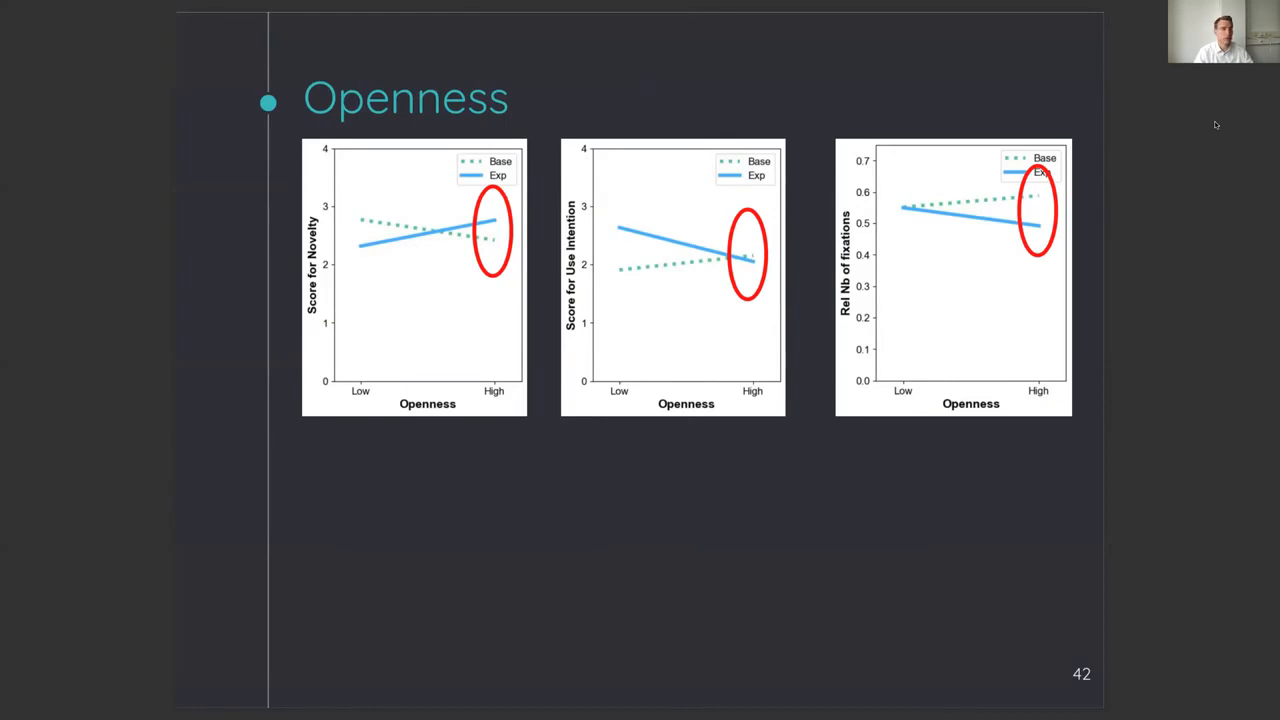
{"action": "key", "text": "right"}
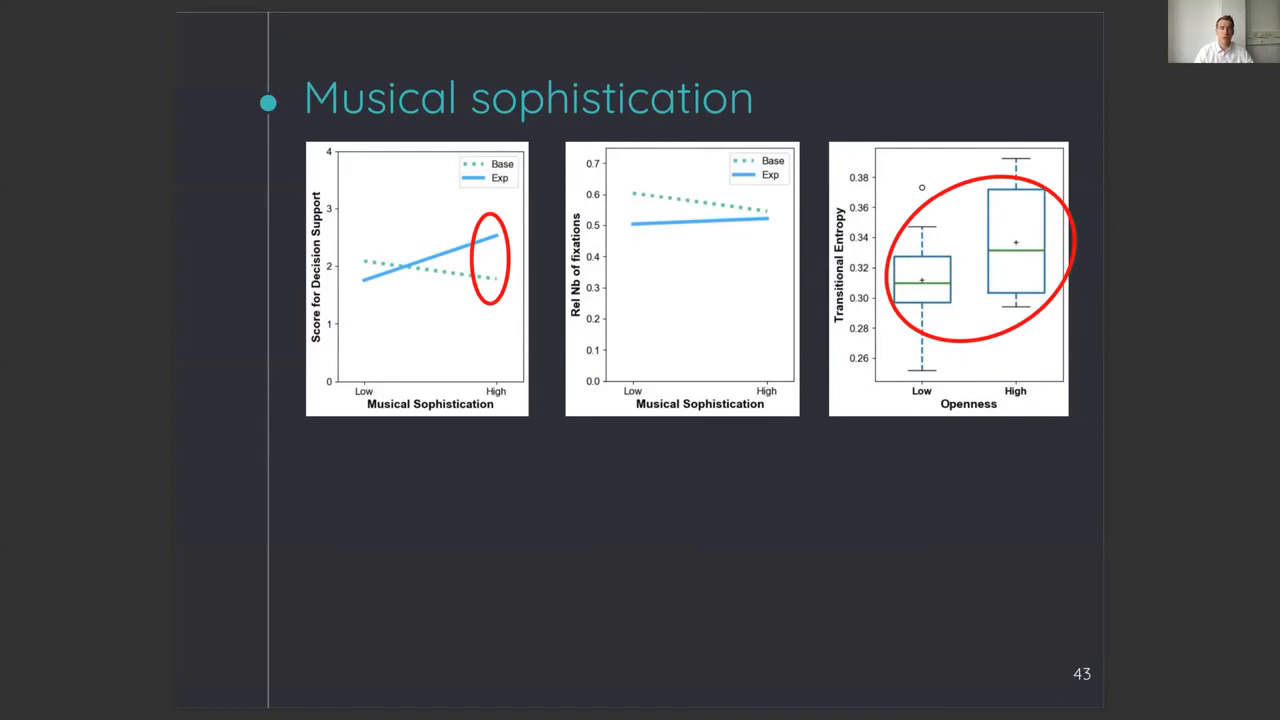
{"action": "mouse_move", "coordinate": [1229, 144]}
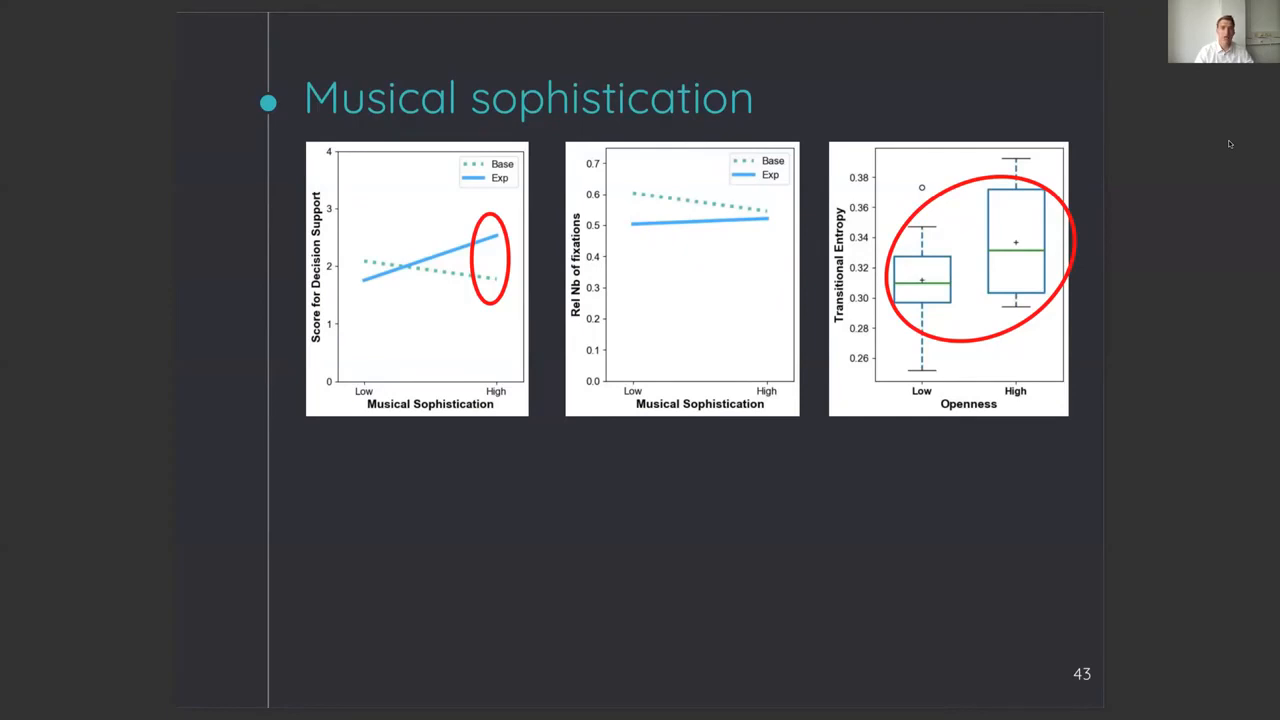
{"action": "key", "text": "right"}
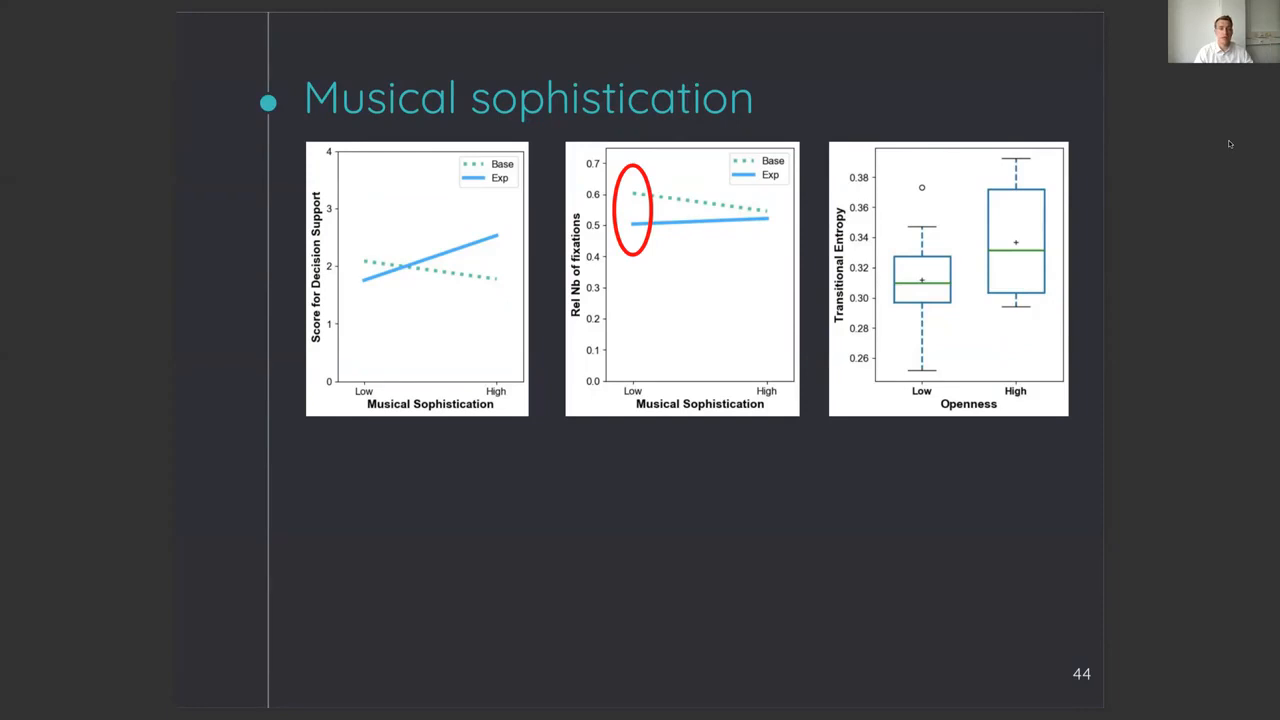
{"action": "key", "text": "Right"}
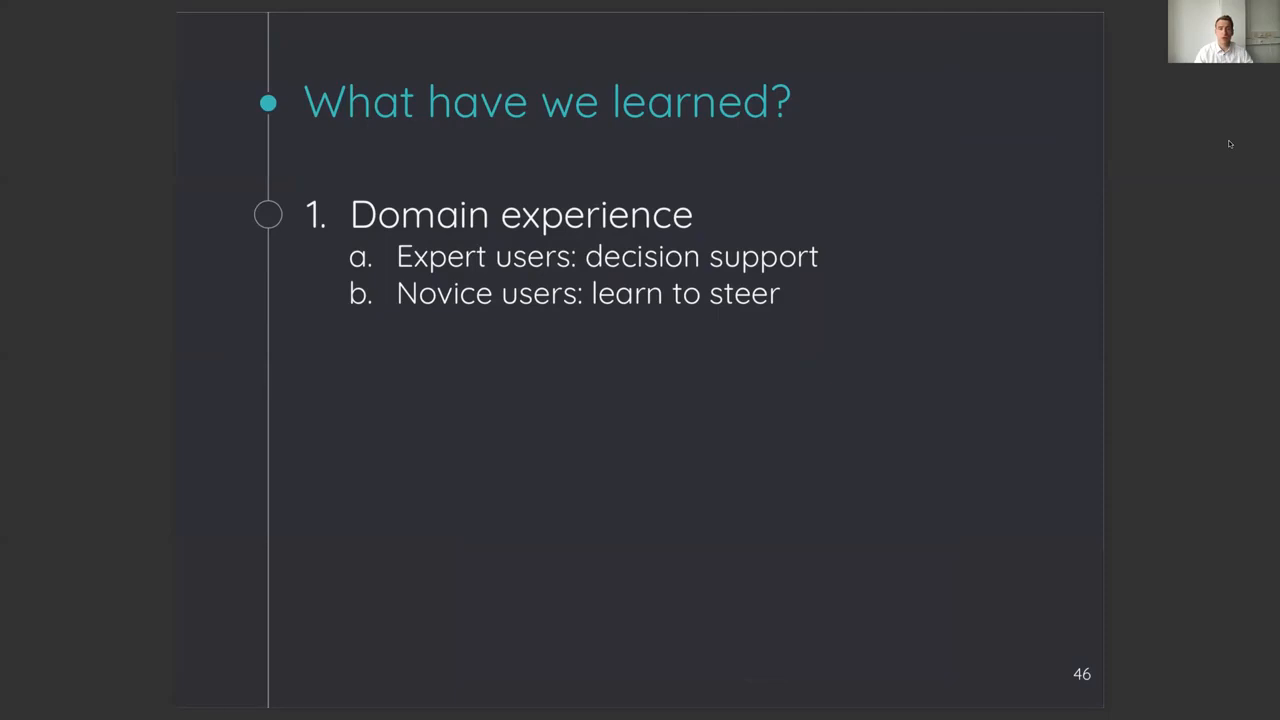
{"action": "key", "text": "right"}
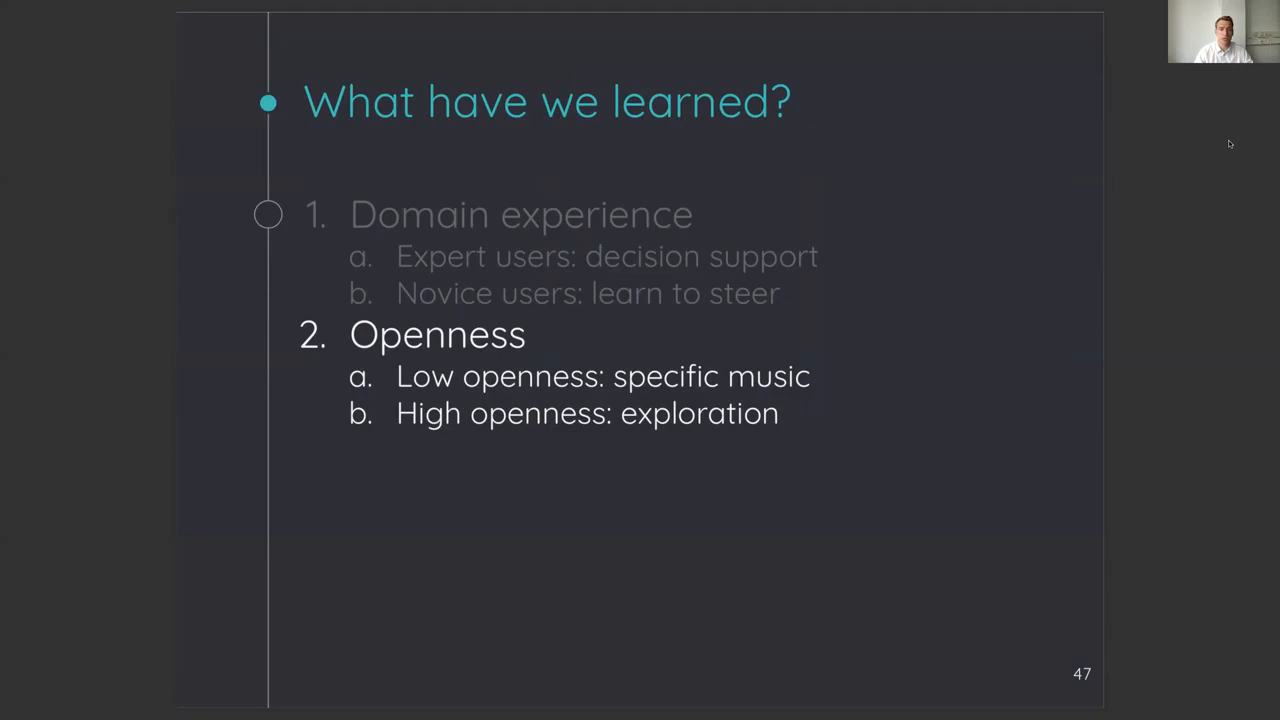
{"action": "key", "text": "right"}
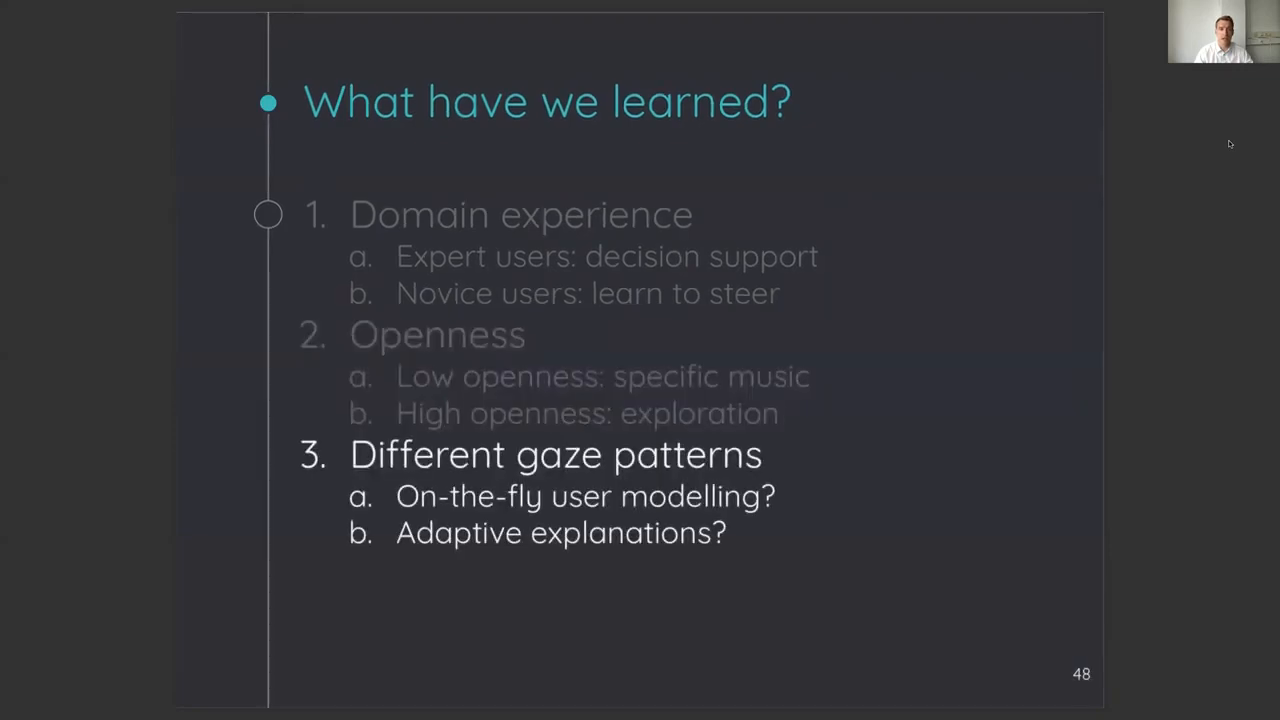